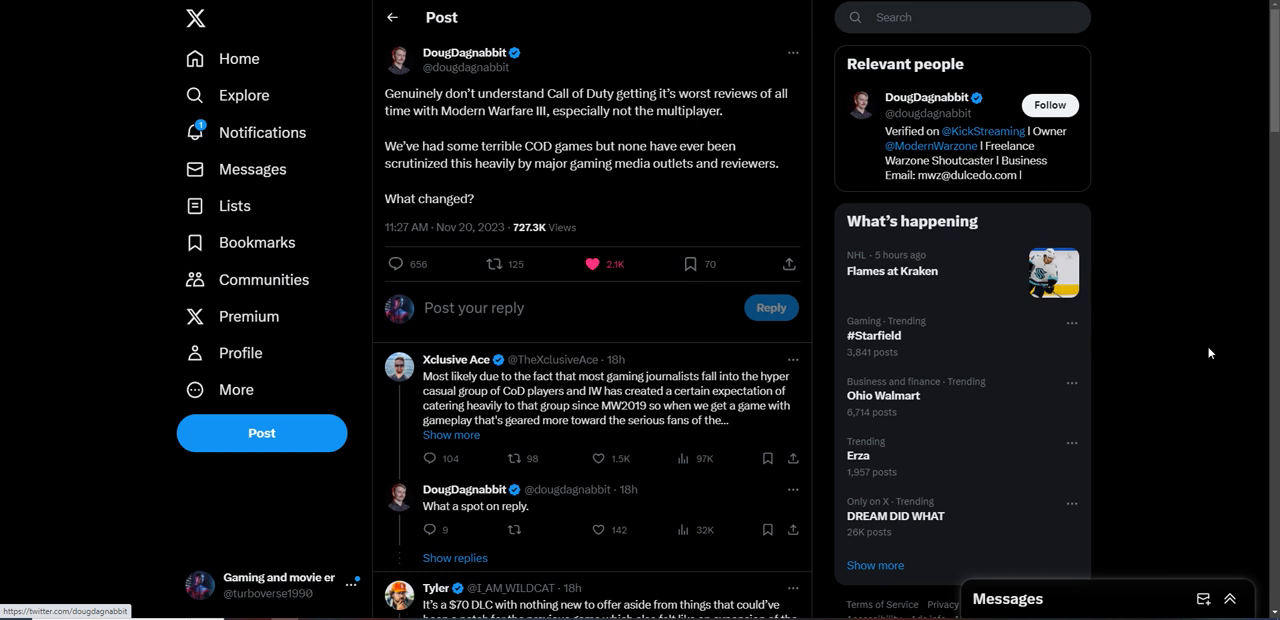
mouse_move(1204, 336)
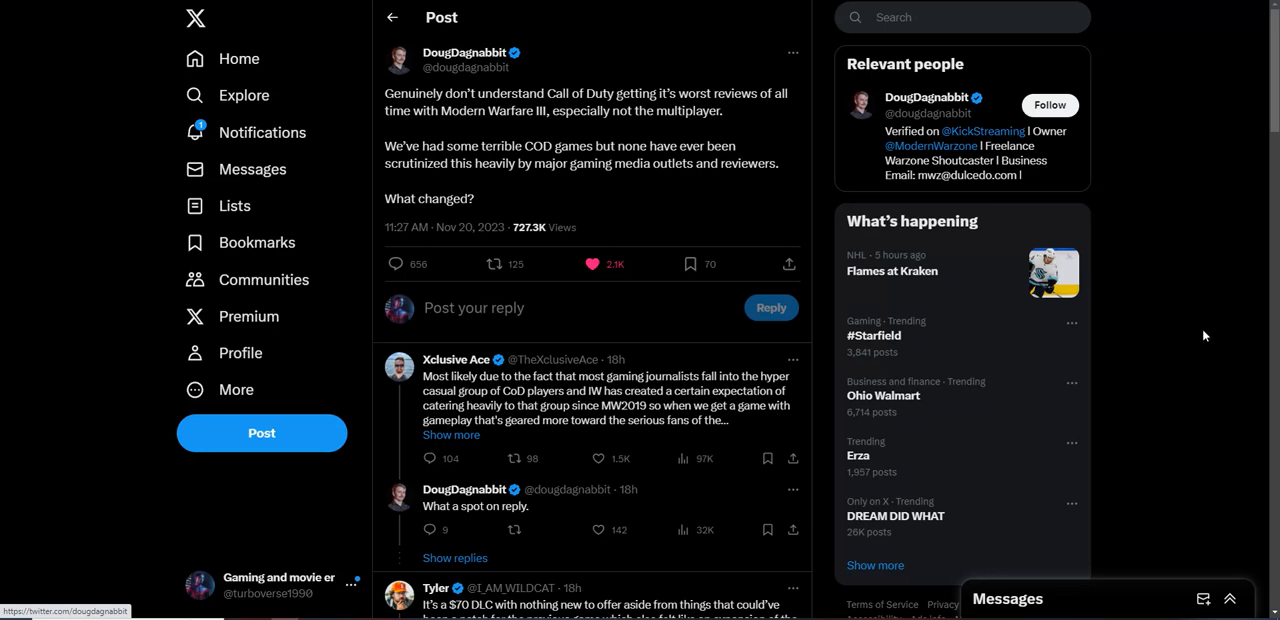
mouse_move(1160, 166)
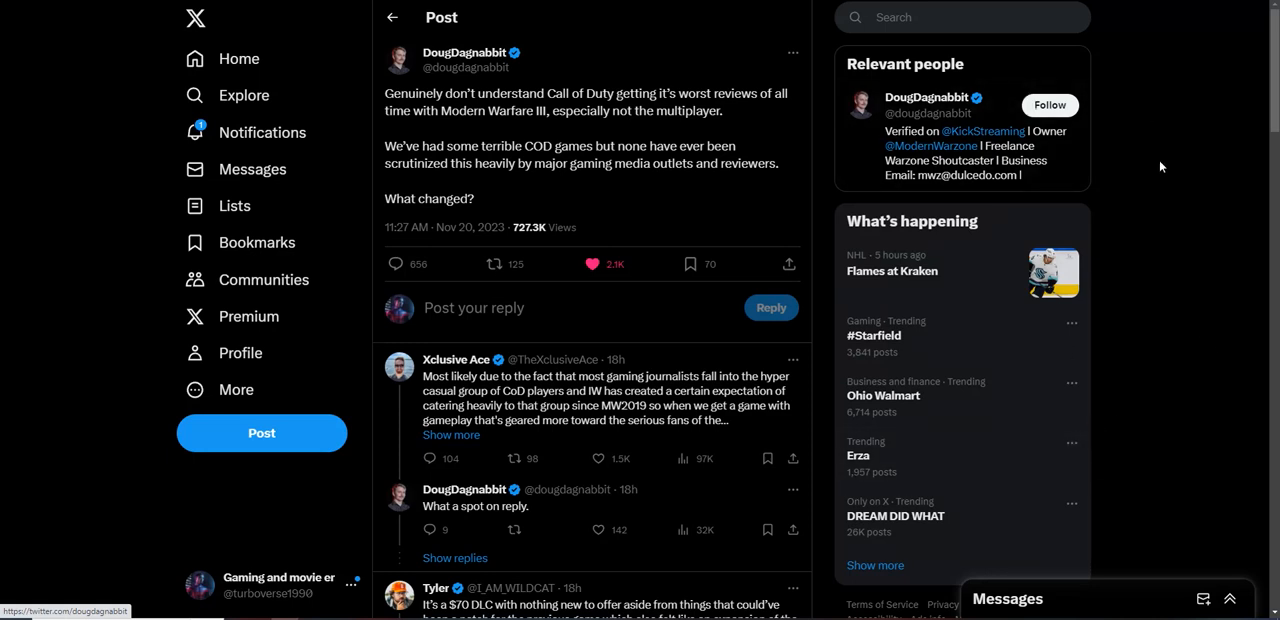
mouse_move(1204, 144)
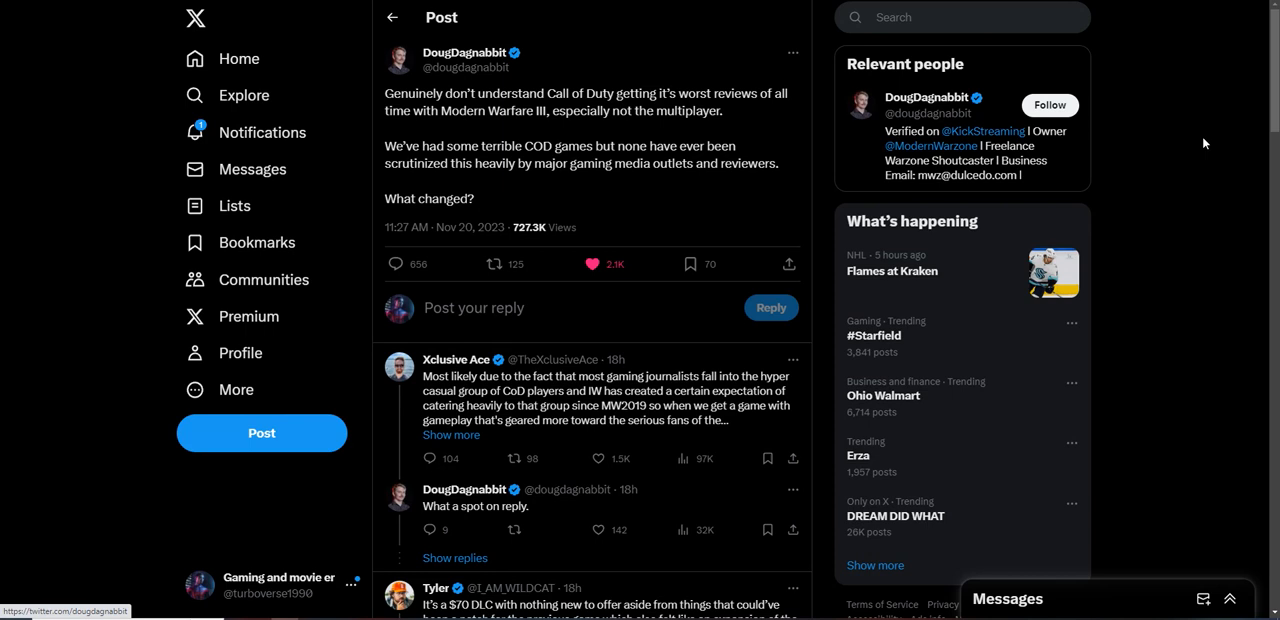
mouse_move(1208, 140)
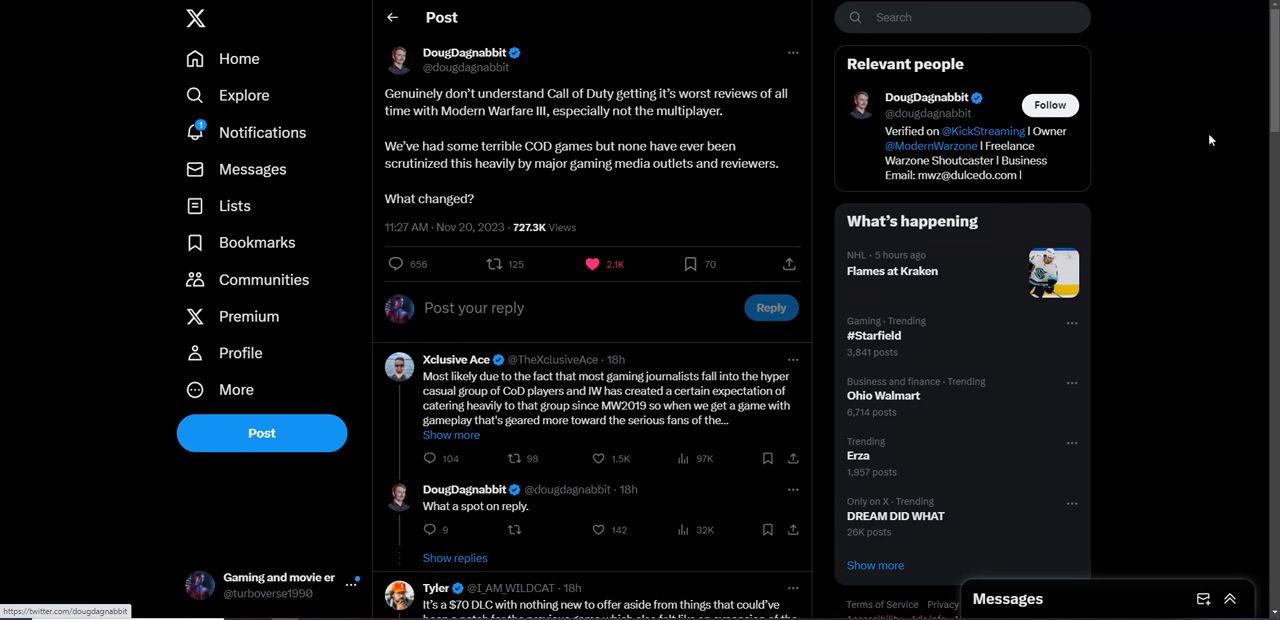
mouse_move(1132, 160)
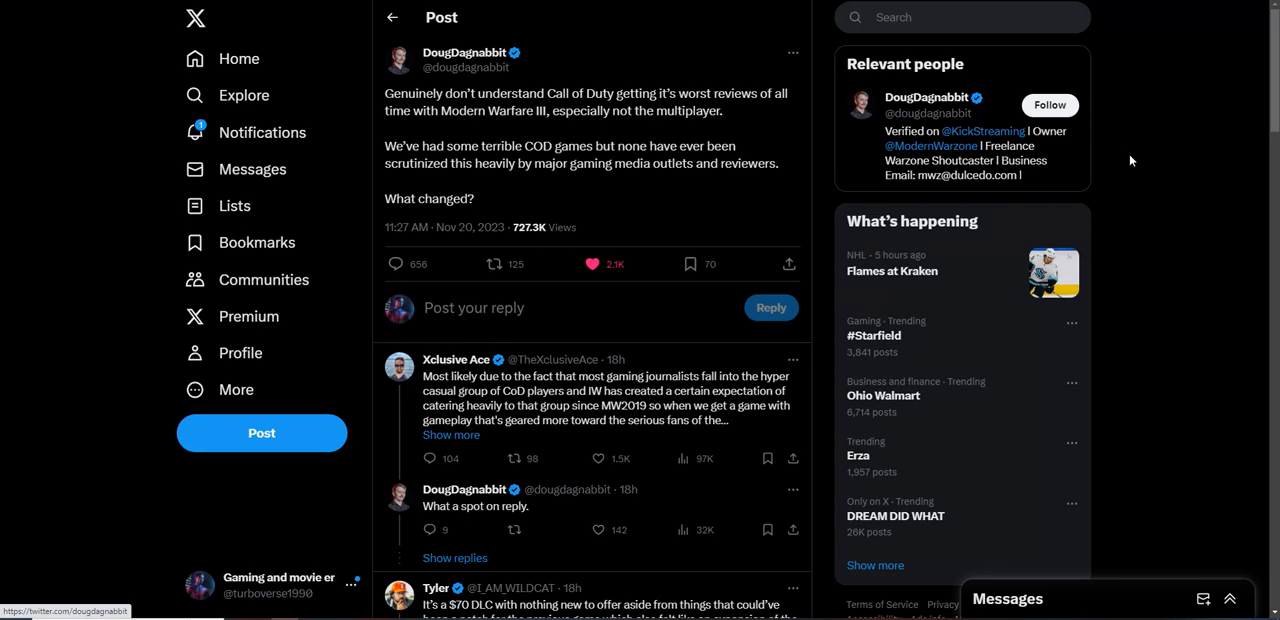
mouse_move(1216, 204)
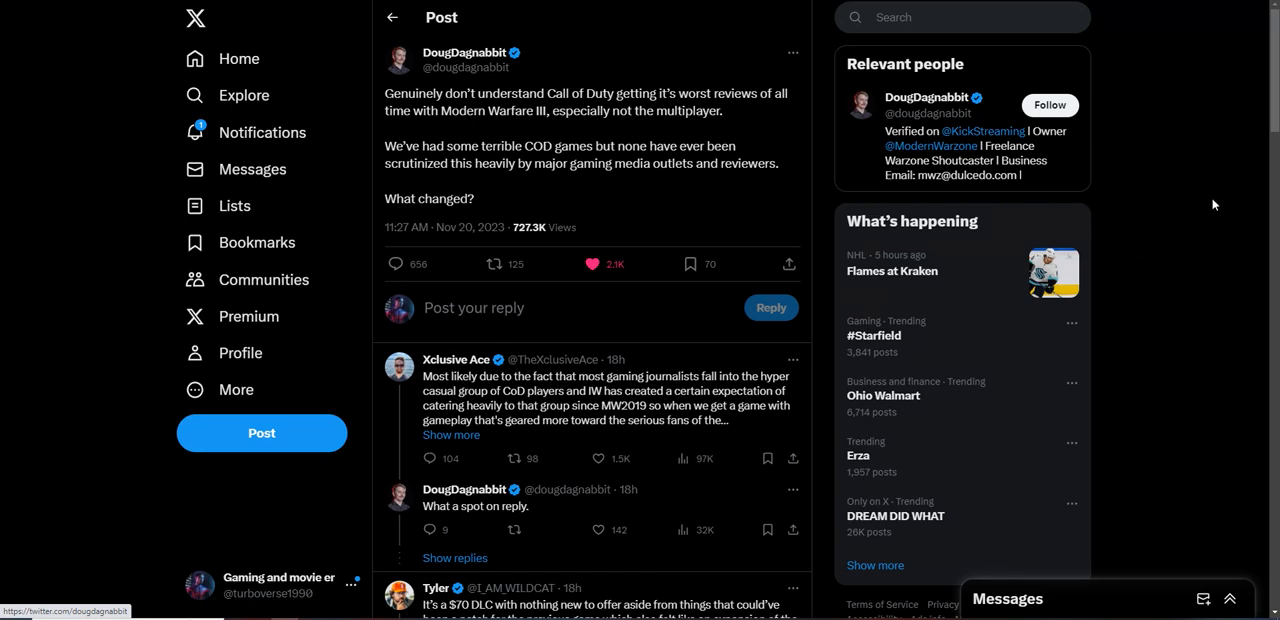
mouse_move(716, 216)
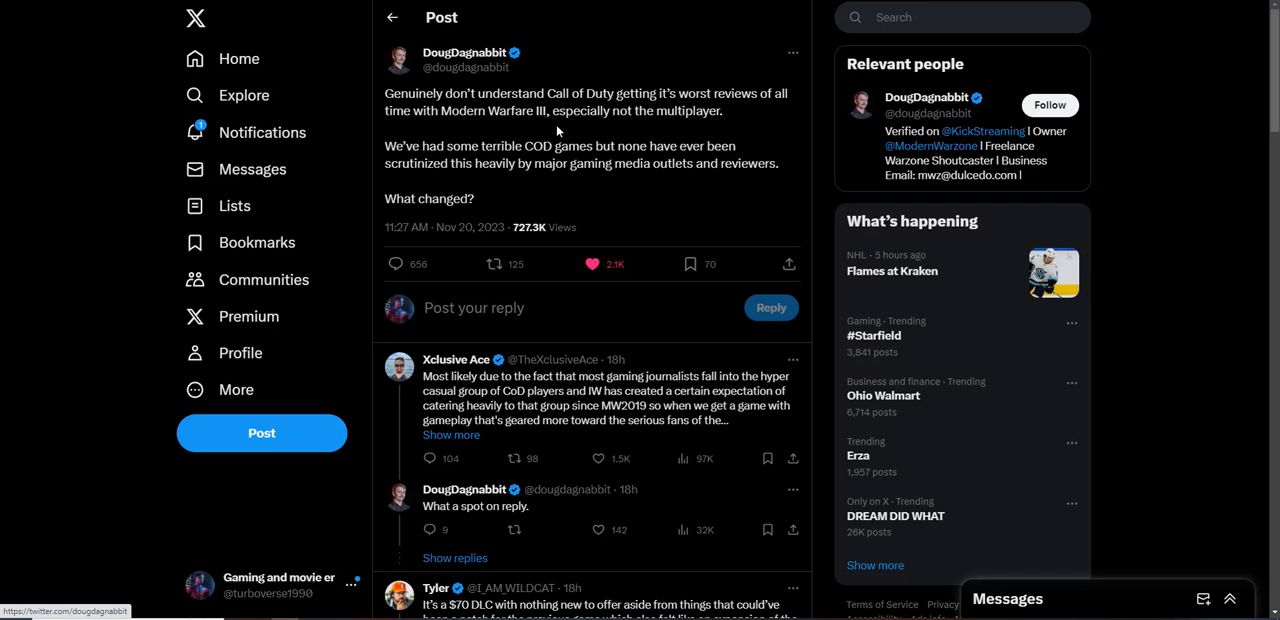
mouse_move(552, 132)
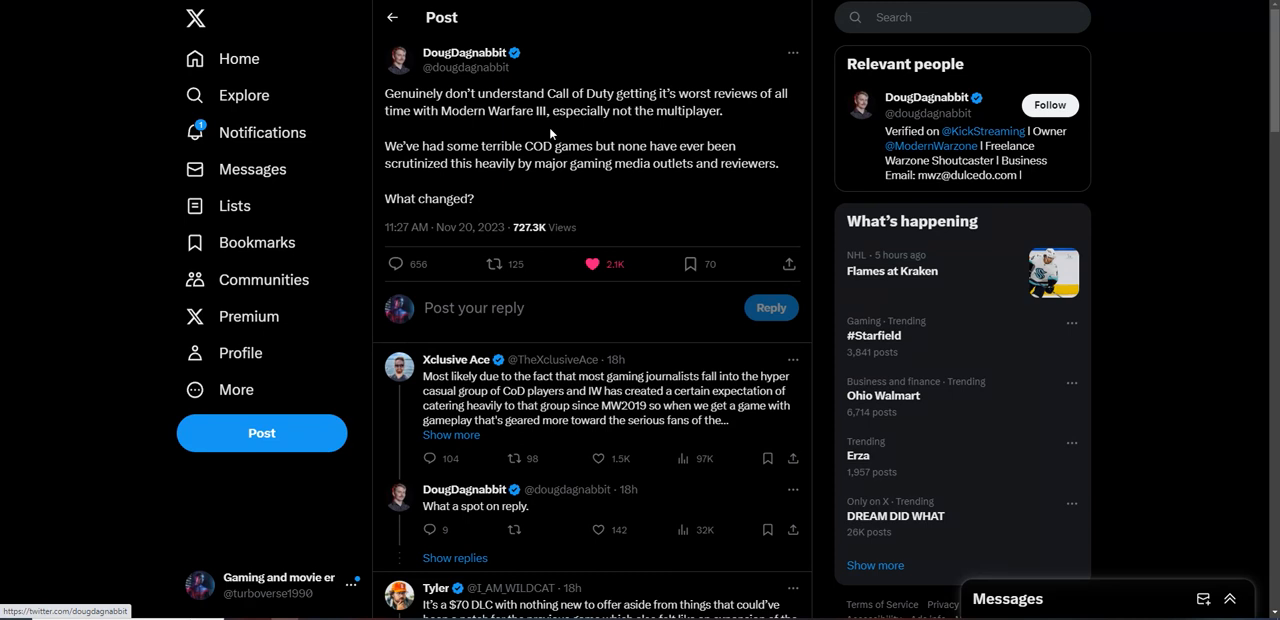
scroll("down", 3)
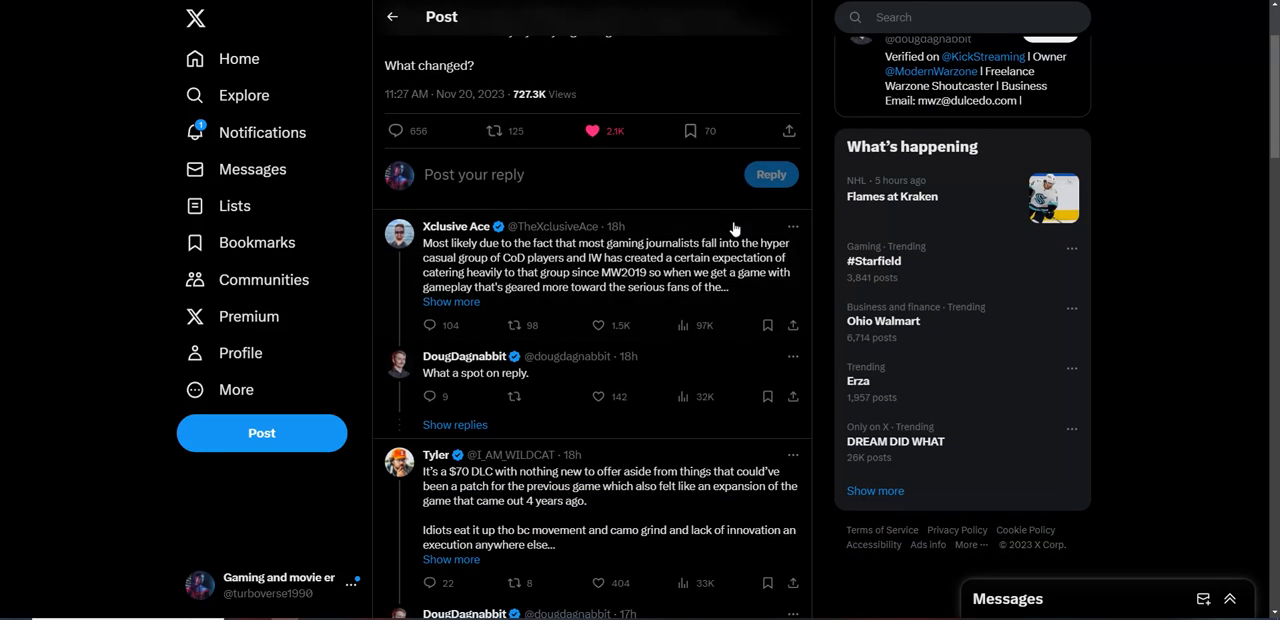
mouse_move(544, 334)
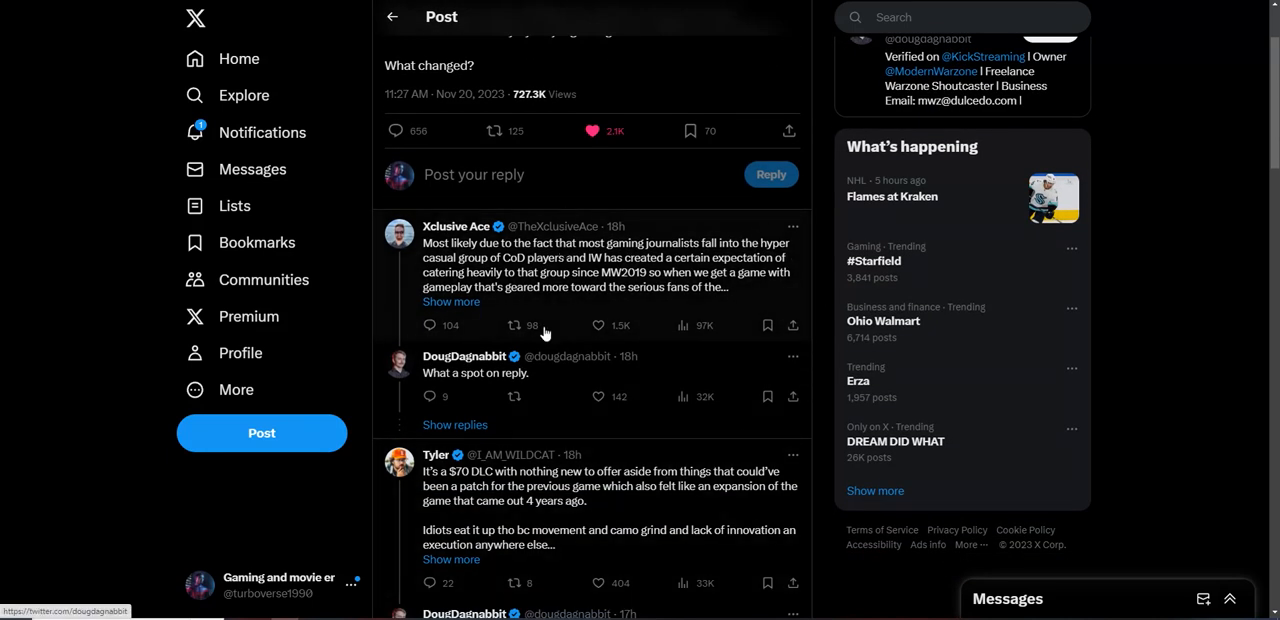
mouse_move(560, 272)
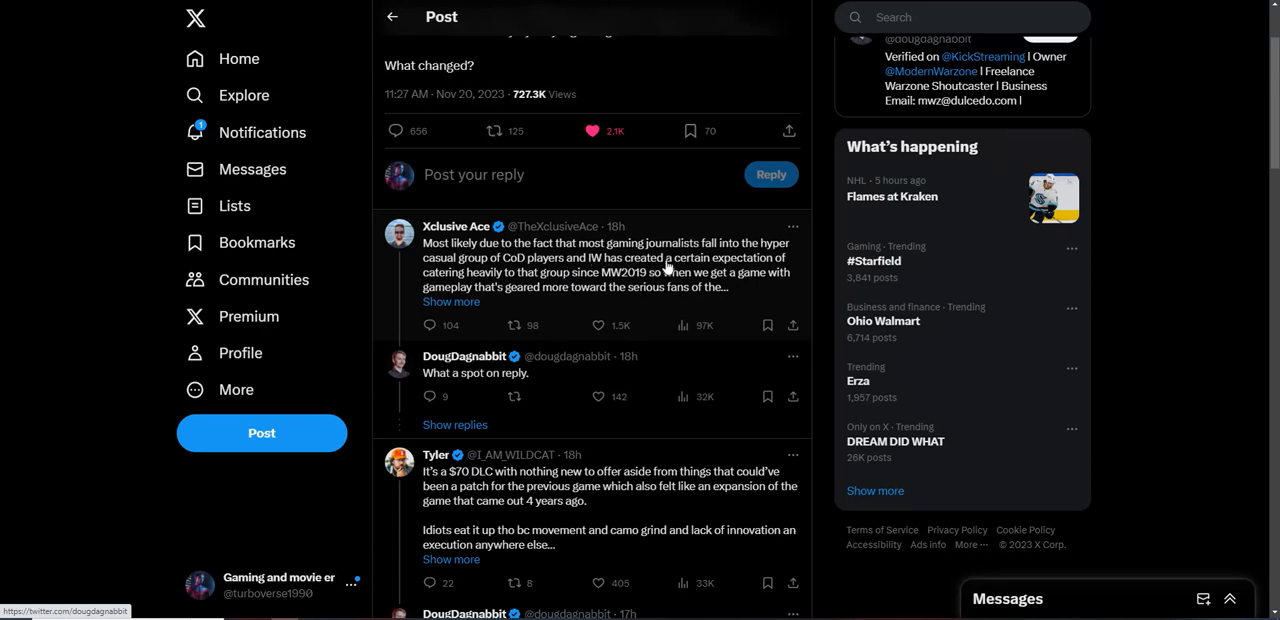
mouse_move(680, 284)
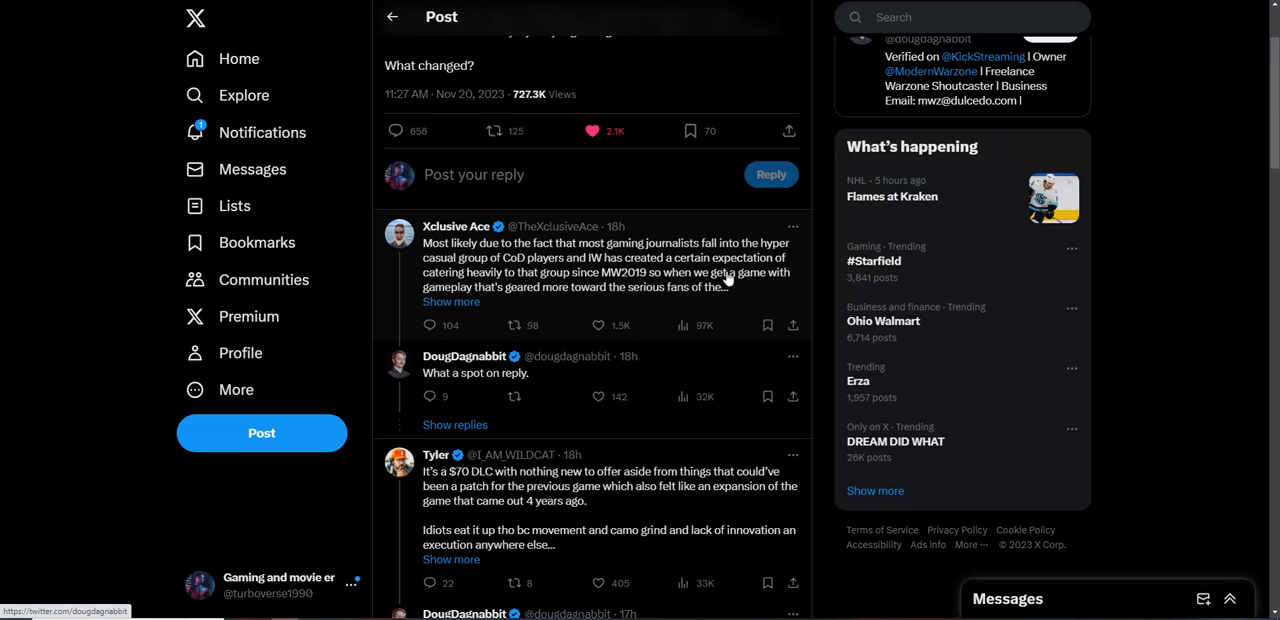
mouse_move(724, 280)
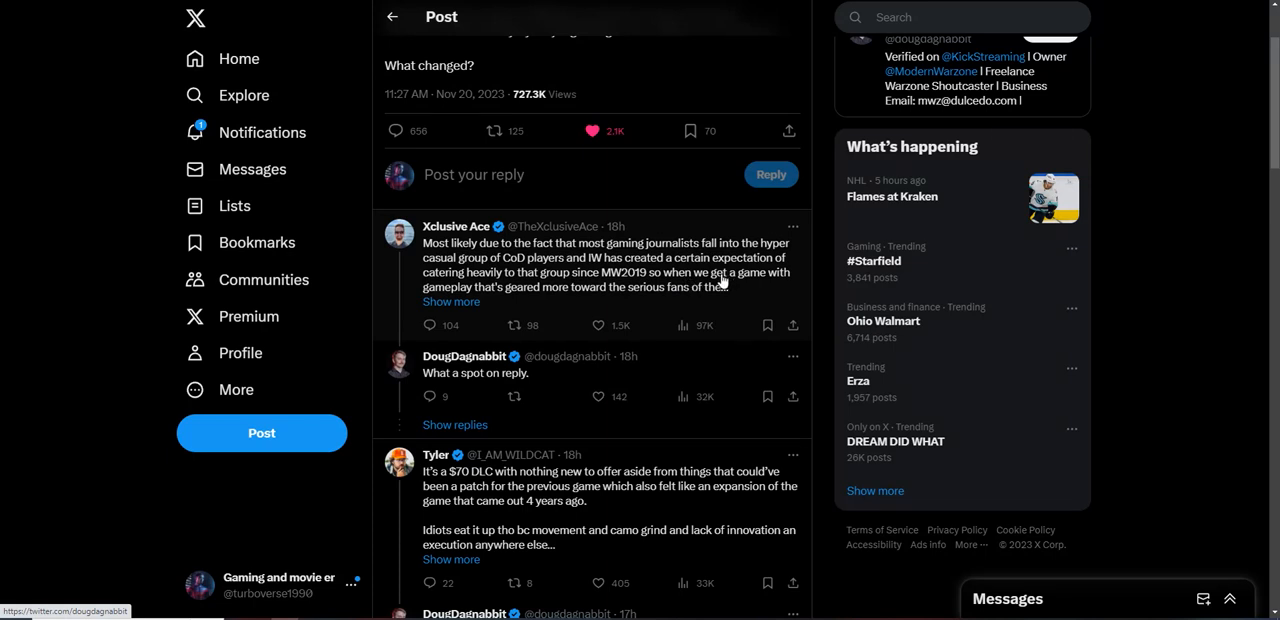
mouse_move(718, 292)
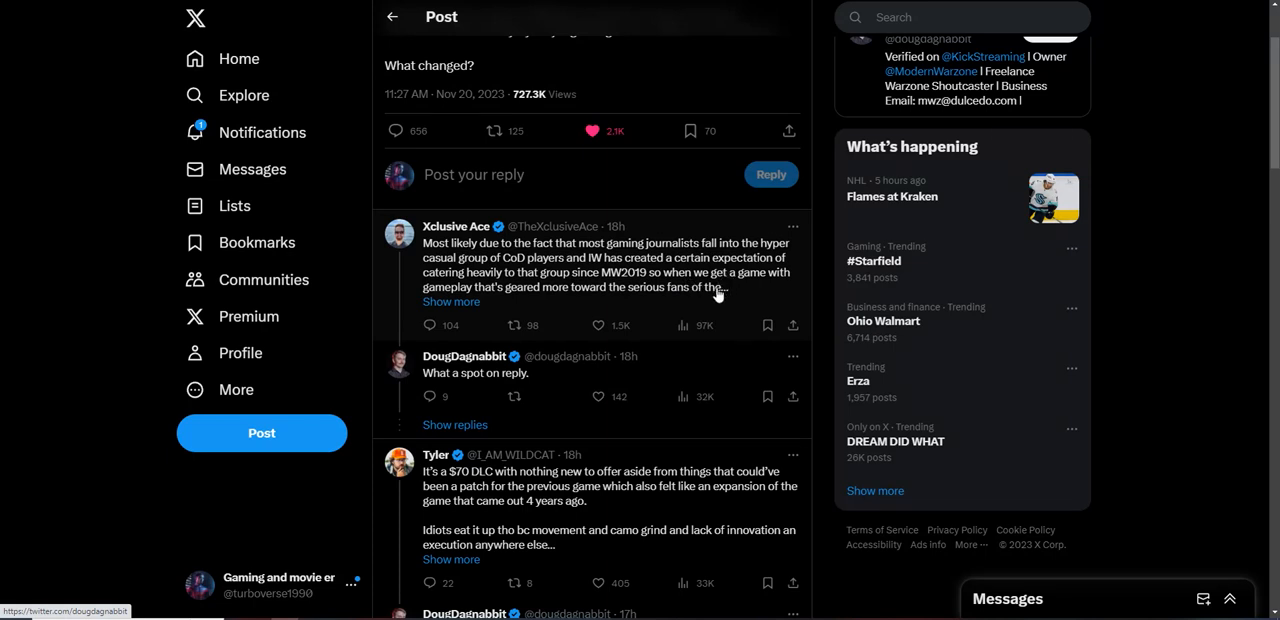
mouse_move(536, 316)
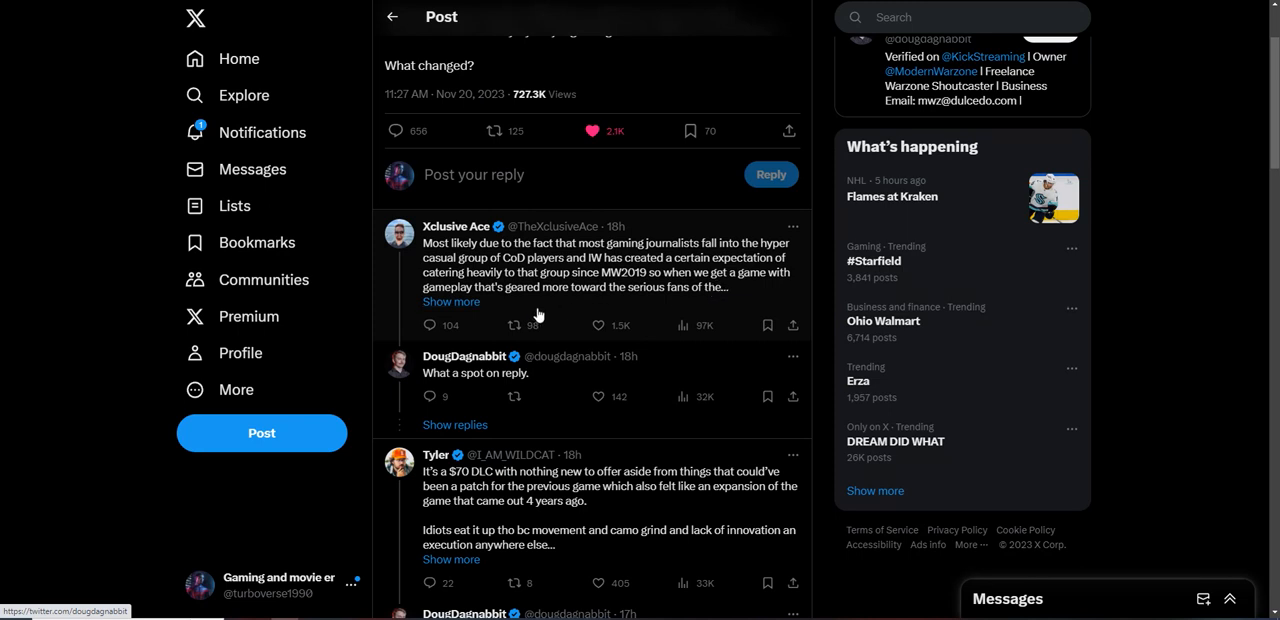
mouse_move(614, 292)
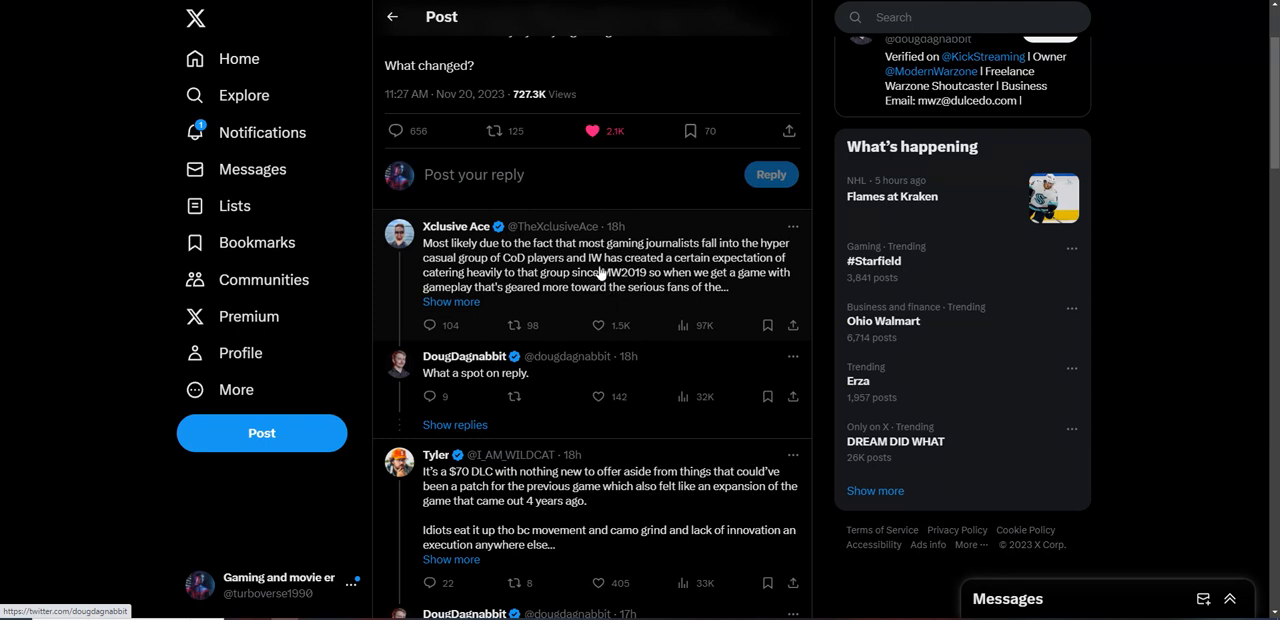
scroll("down", 3)
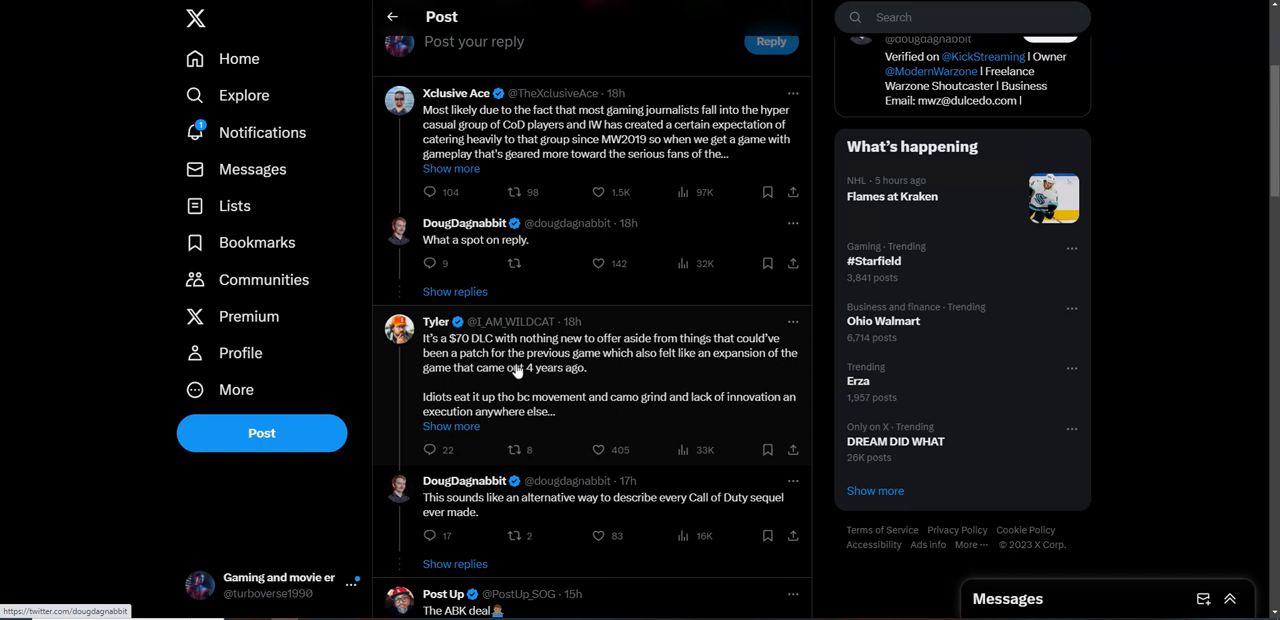
mouse_move(520, 374)
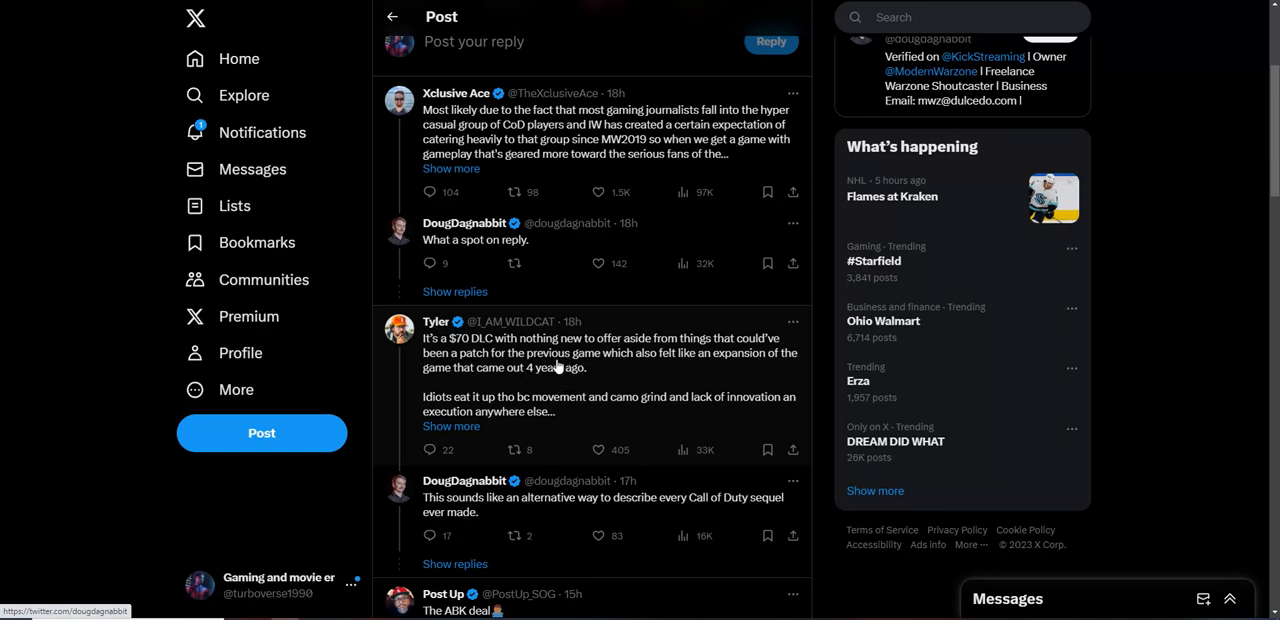
- Scroll to the Post Up, Lex and DougDagnabbit replies about the ABK deal and worst campaign
scroll("down", 3)
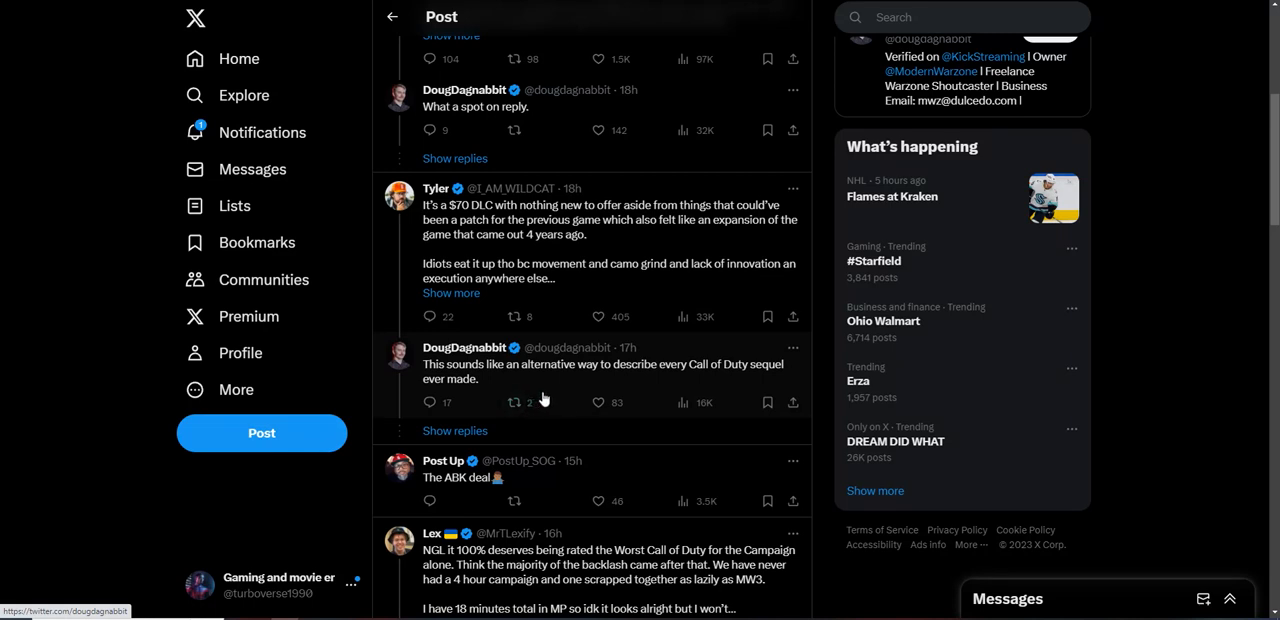
mouse_move(548, 392)
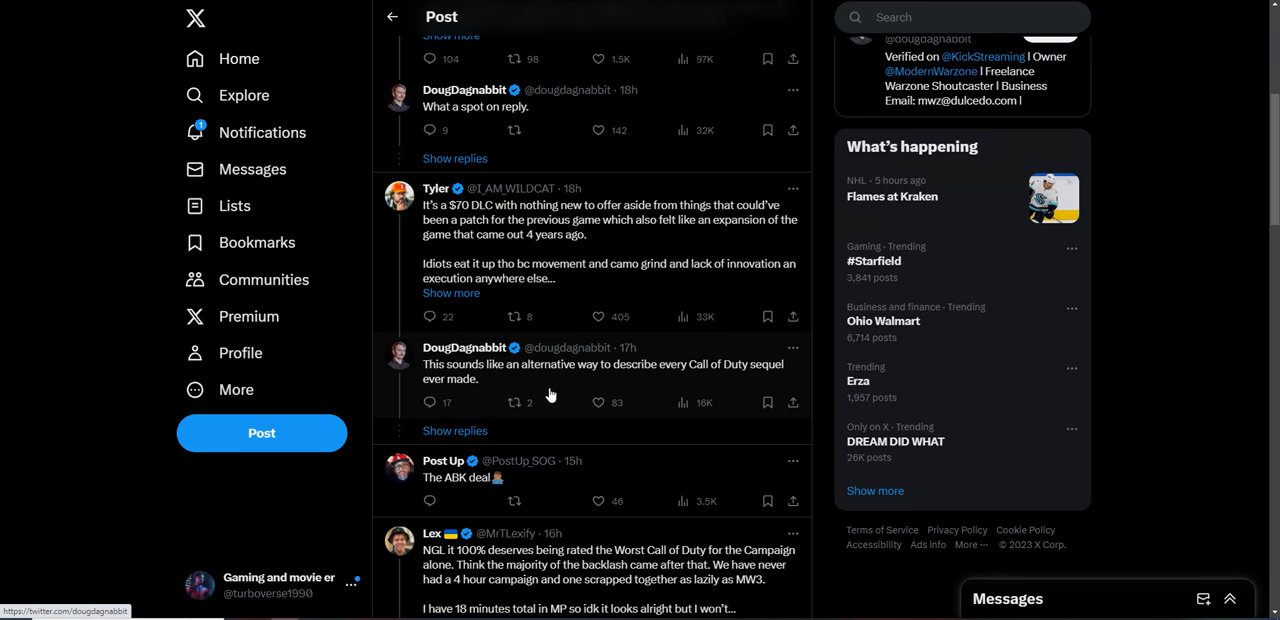
mouse_move(432, 448)
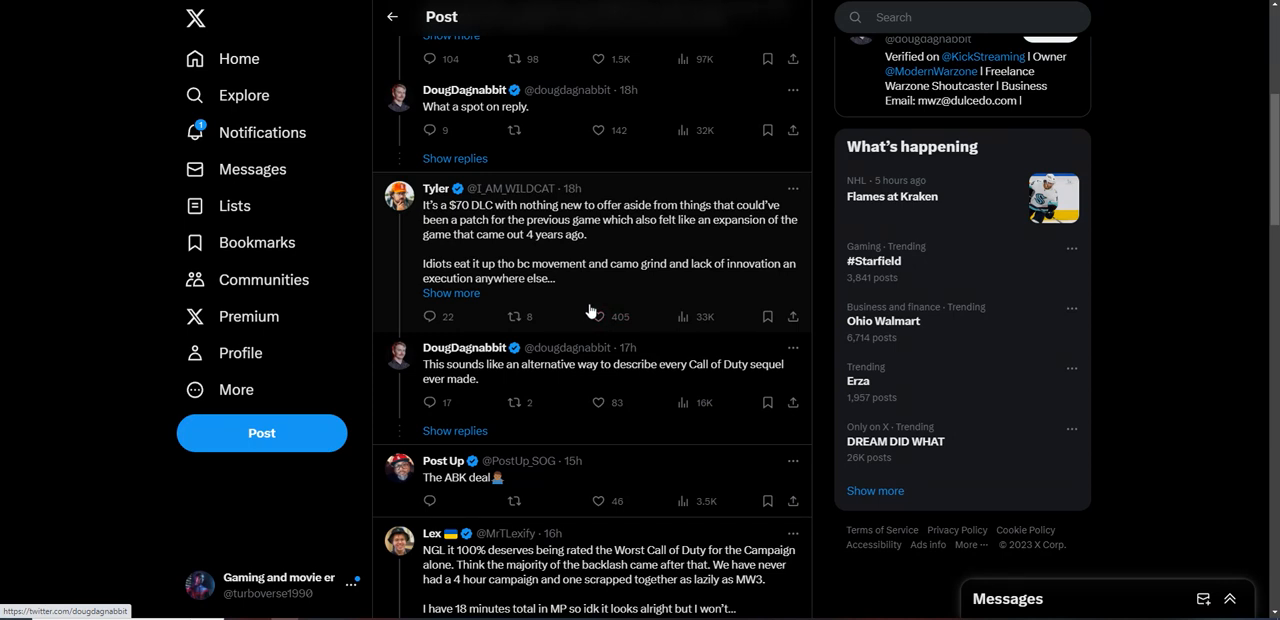
scroll("down", 3)
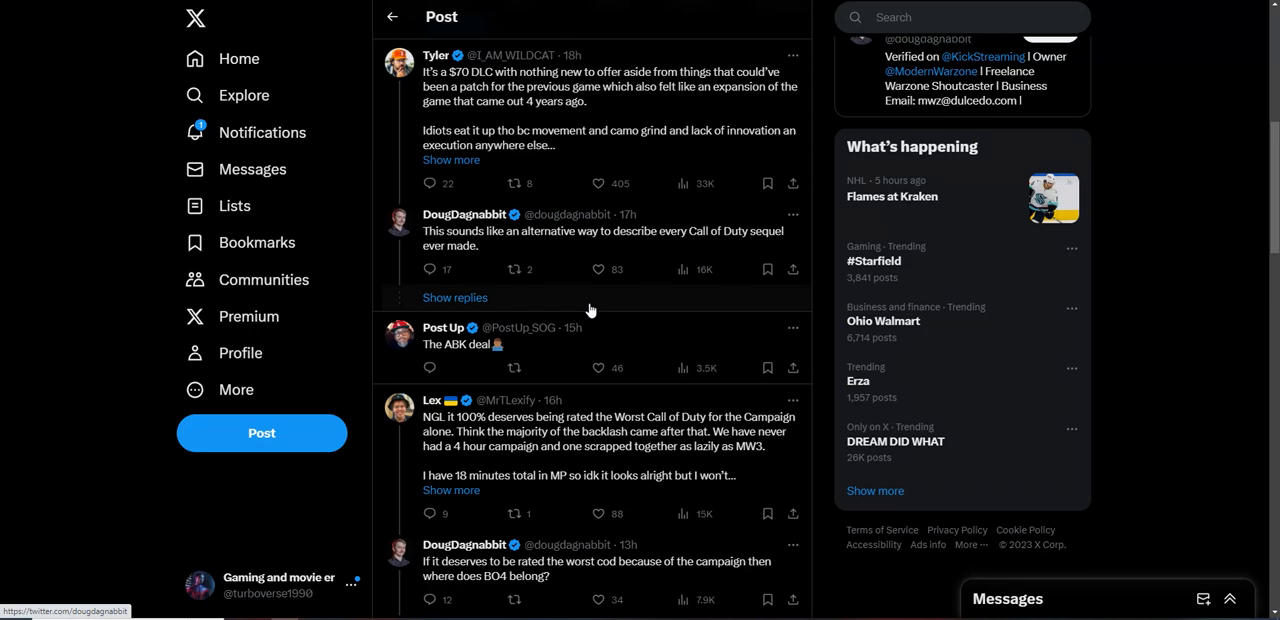
- Scroll past dkdynamite, Warzone Loadout and TacticalBrit to the PureCompetition and GTH replies
scroll("down", 3)
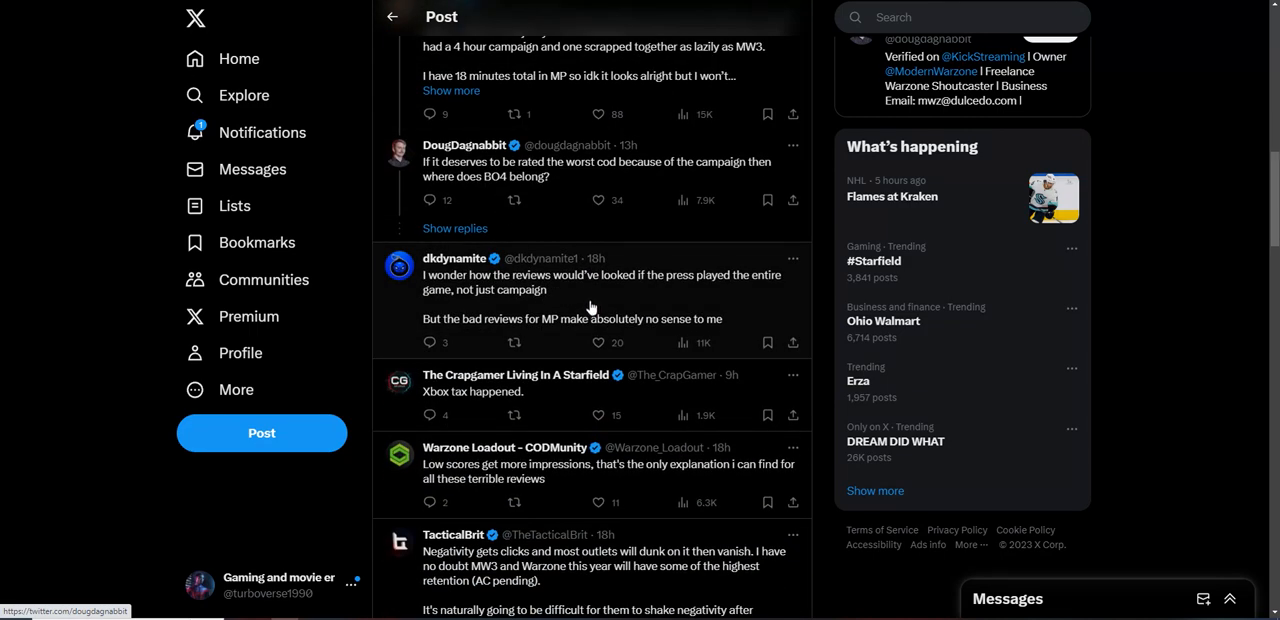
mouse_move(564, 292)
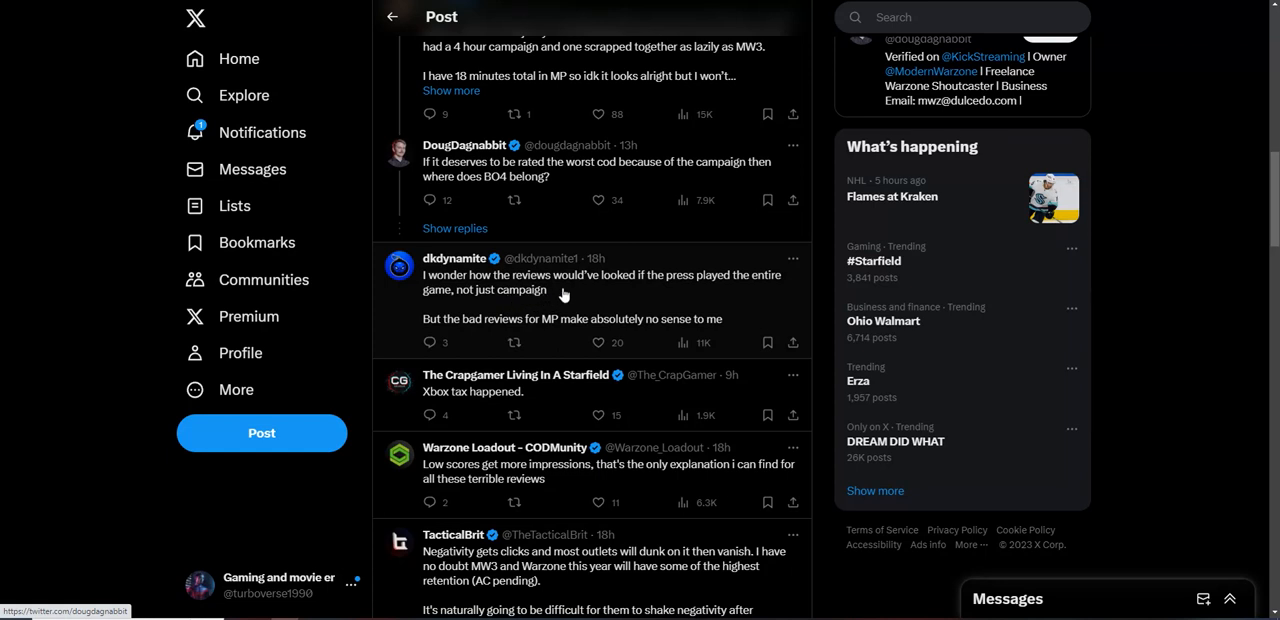
mouse_move(616, 292)
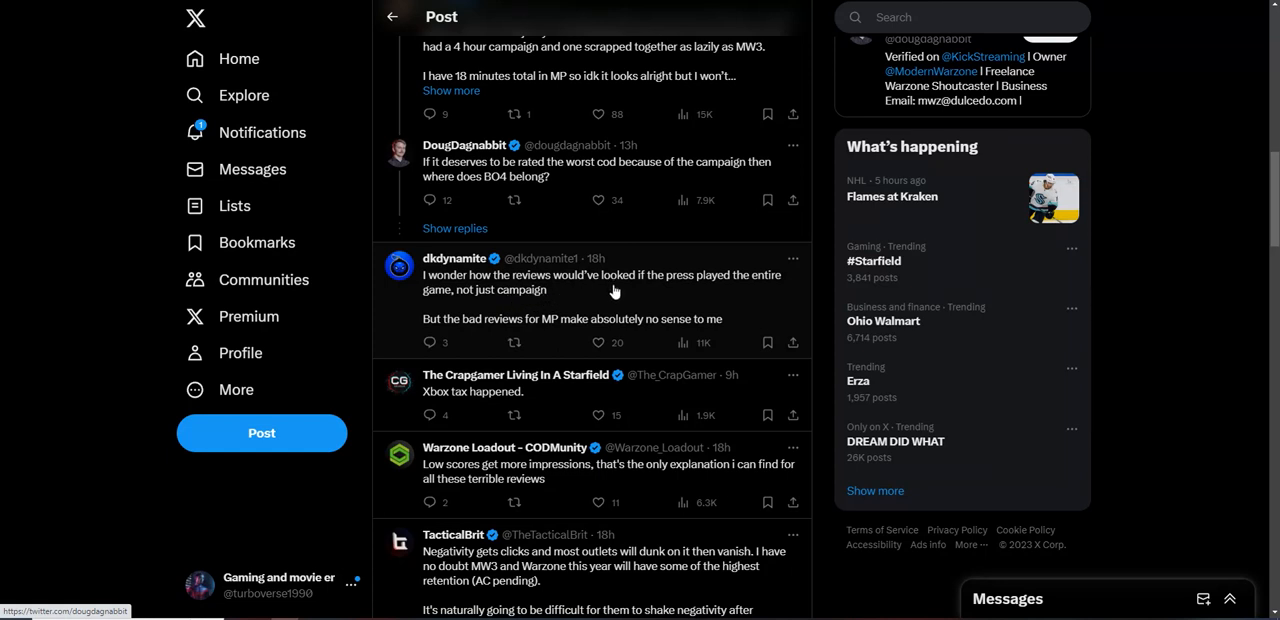
mouse_move(490, 352)
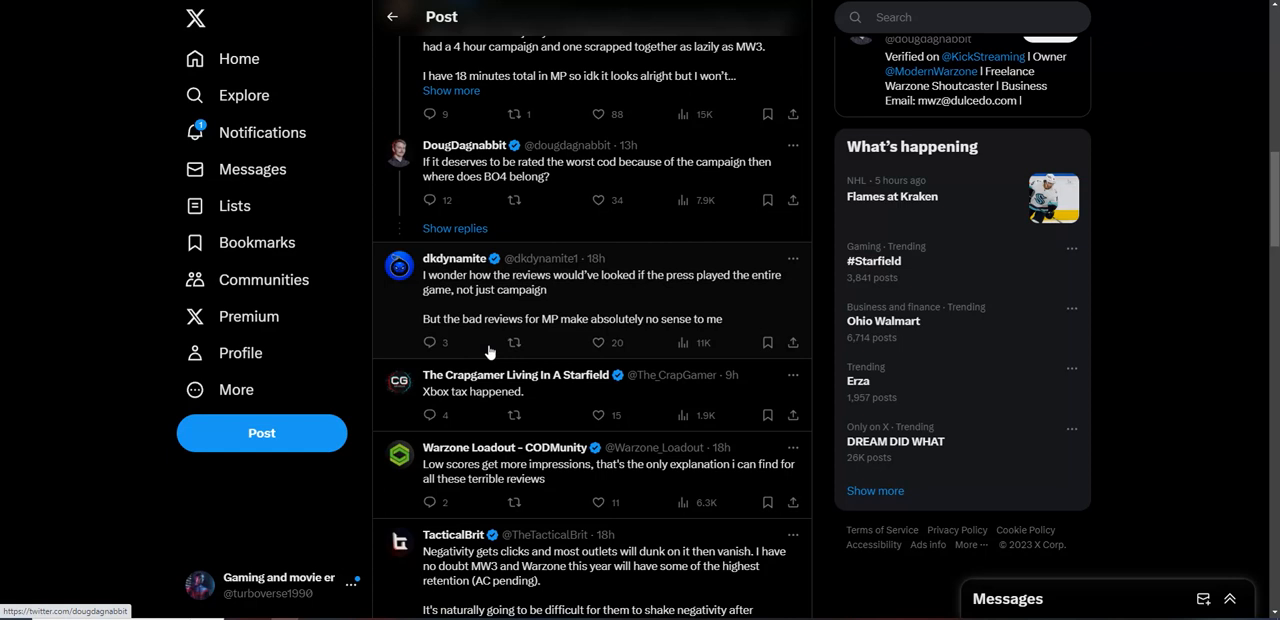
mouse_move(556, 334)
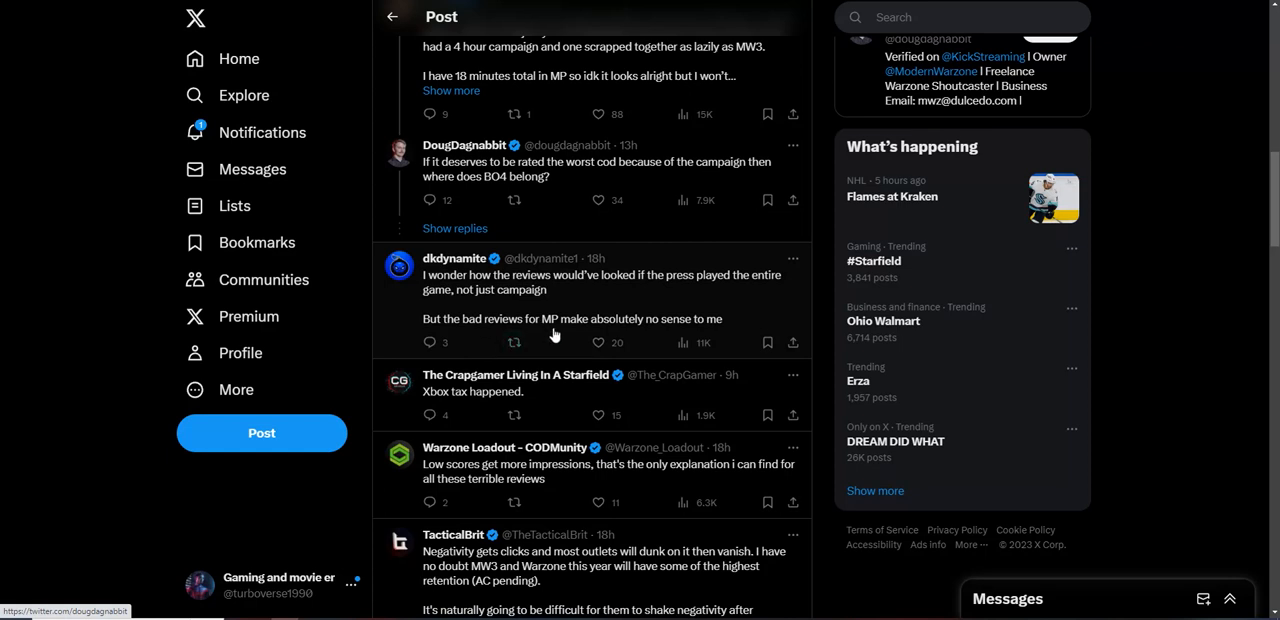
scroll("down", 3)
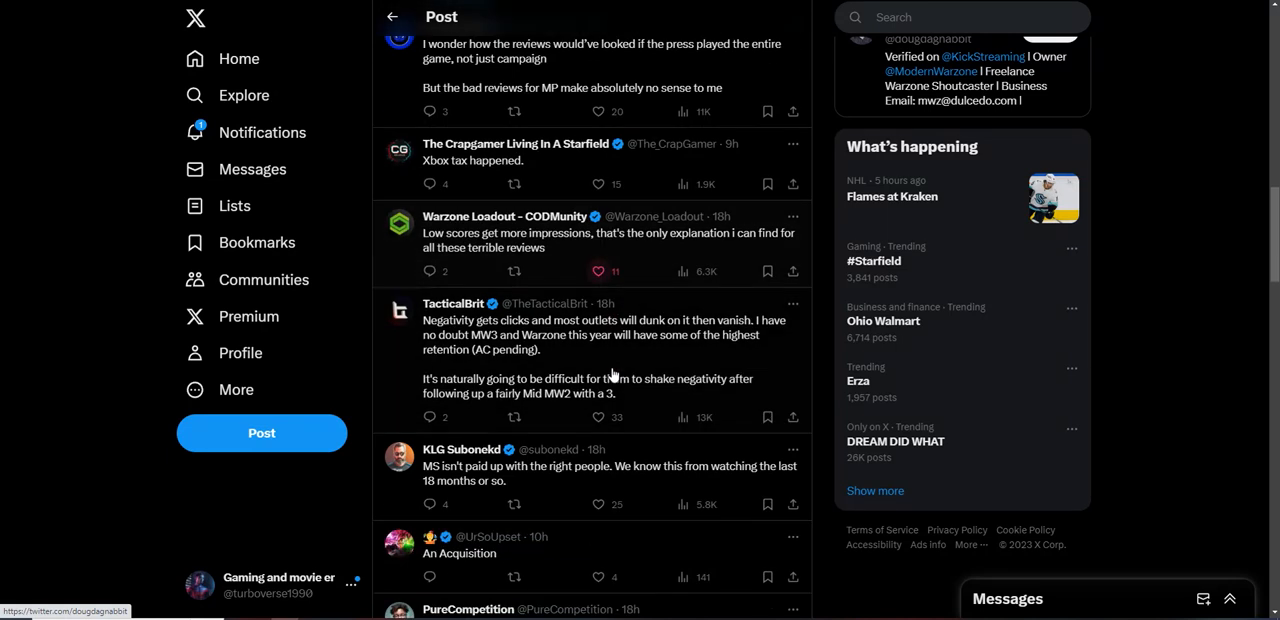
scroll("down", 3)
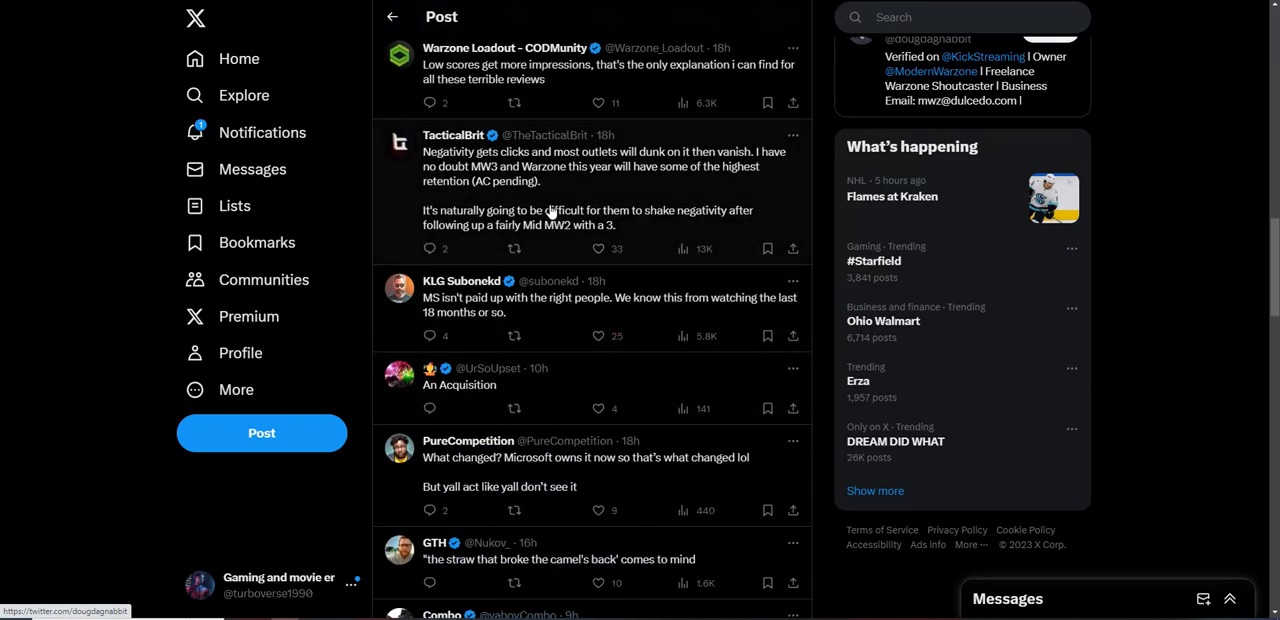
mouse_move(564, 204)
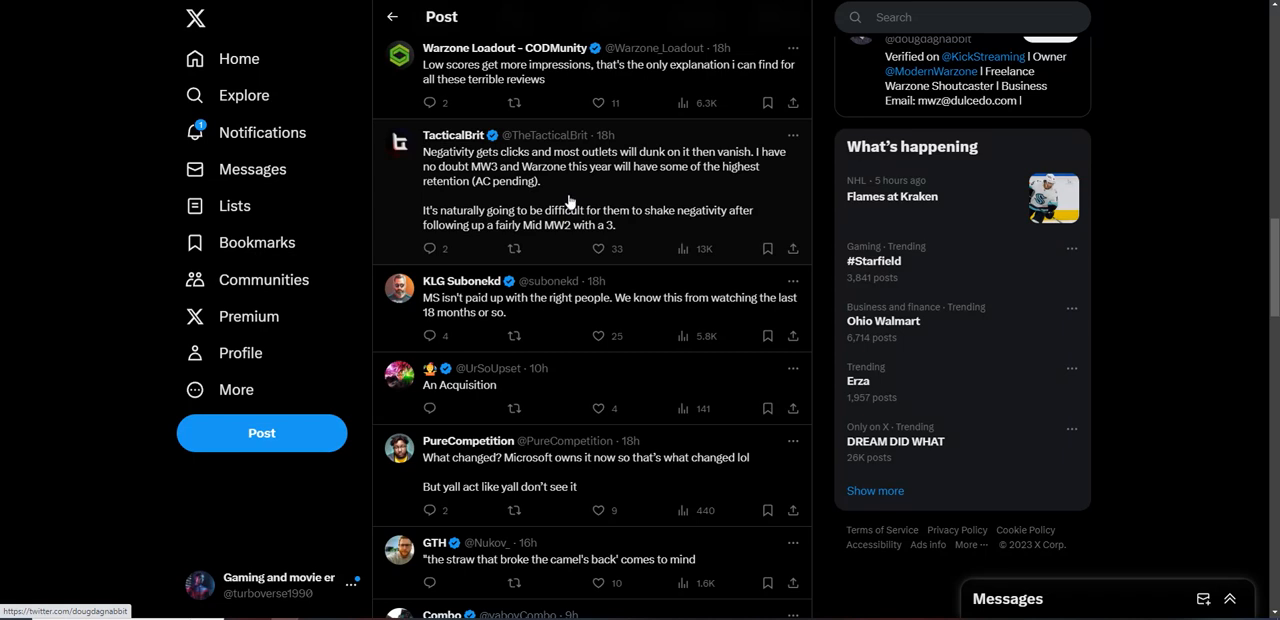
- Scroll on through the replies below GTH, hovering over them while reading
scroll("down", 3)
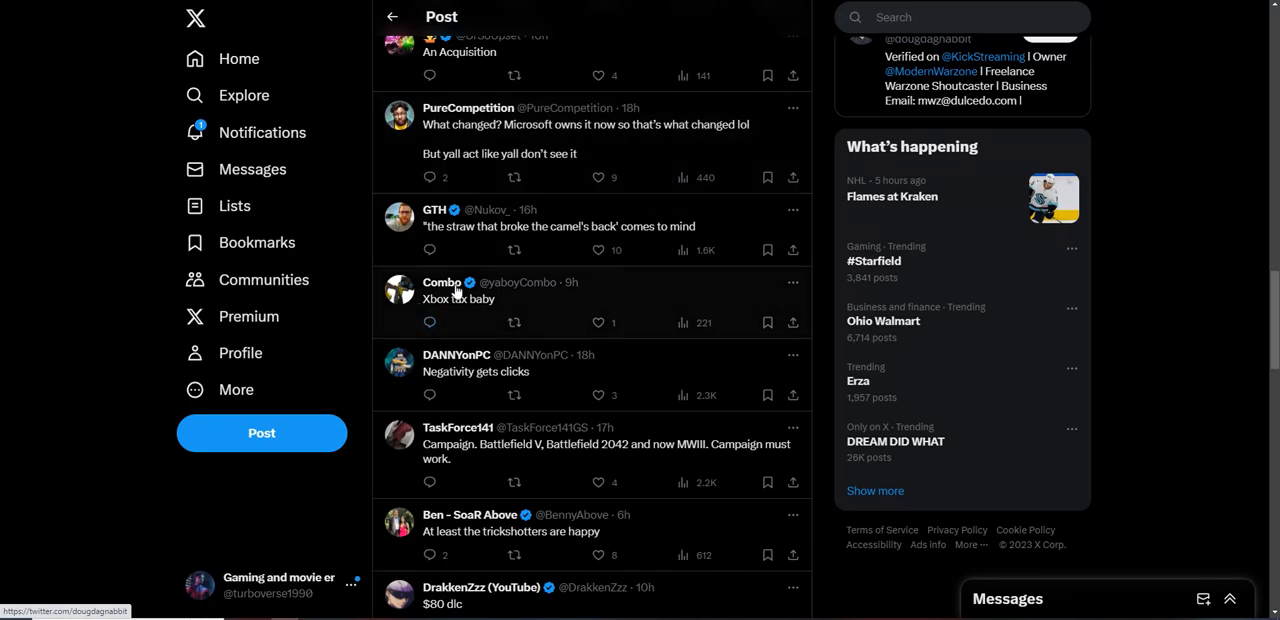
mouse_move(484, 248)
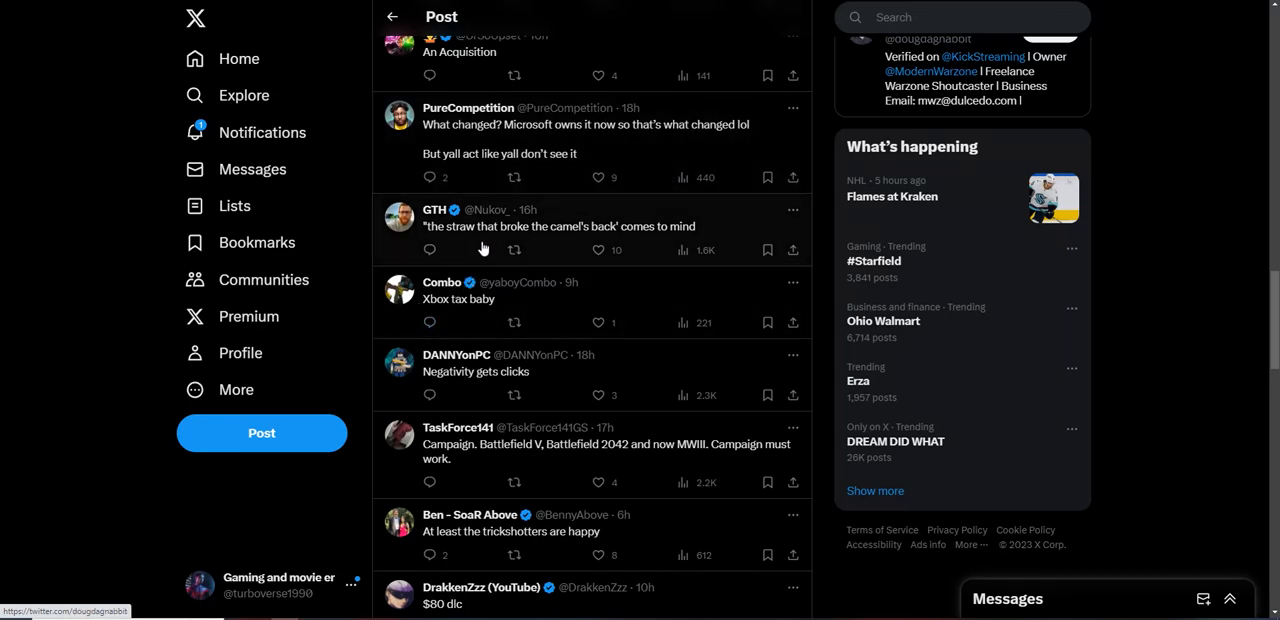
mouse_move(590, 230)
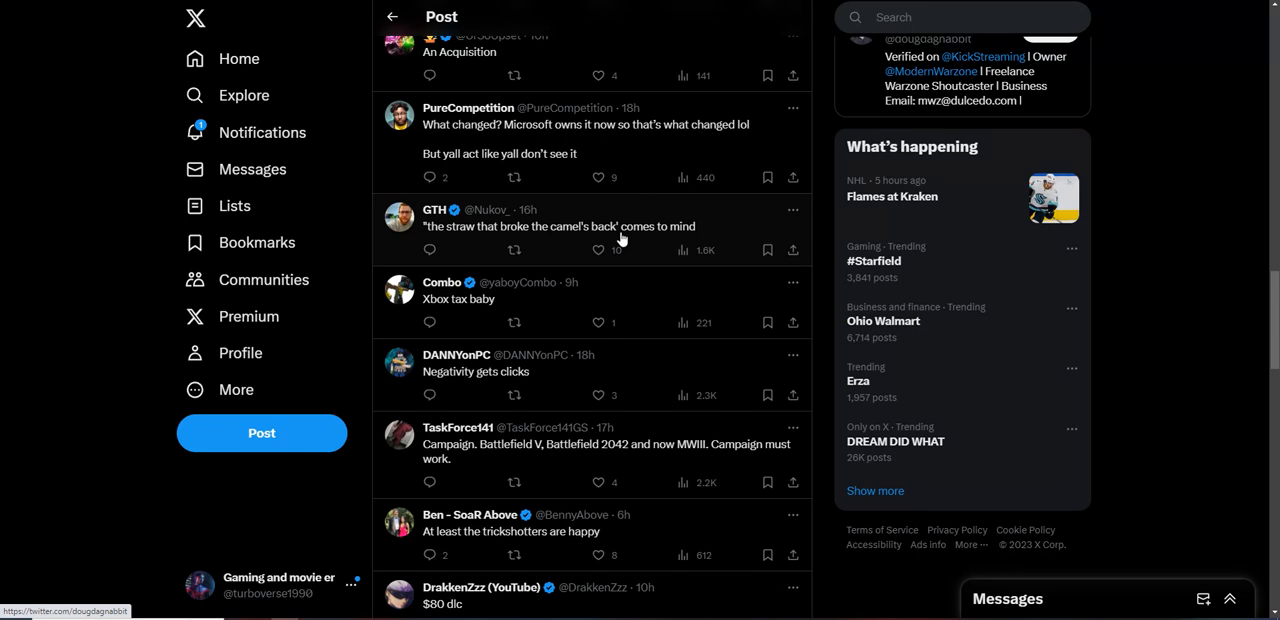
left_click(600, 250)
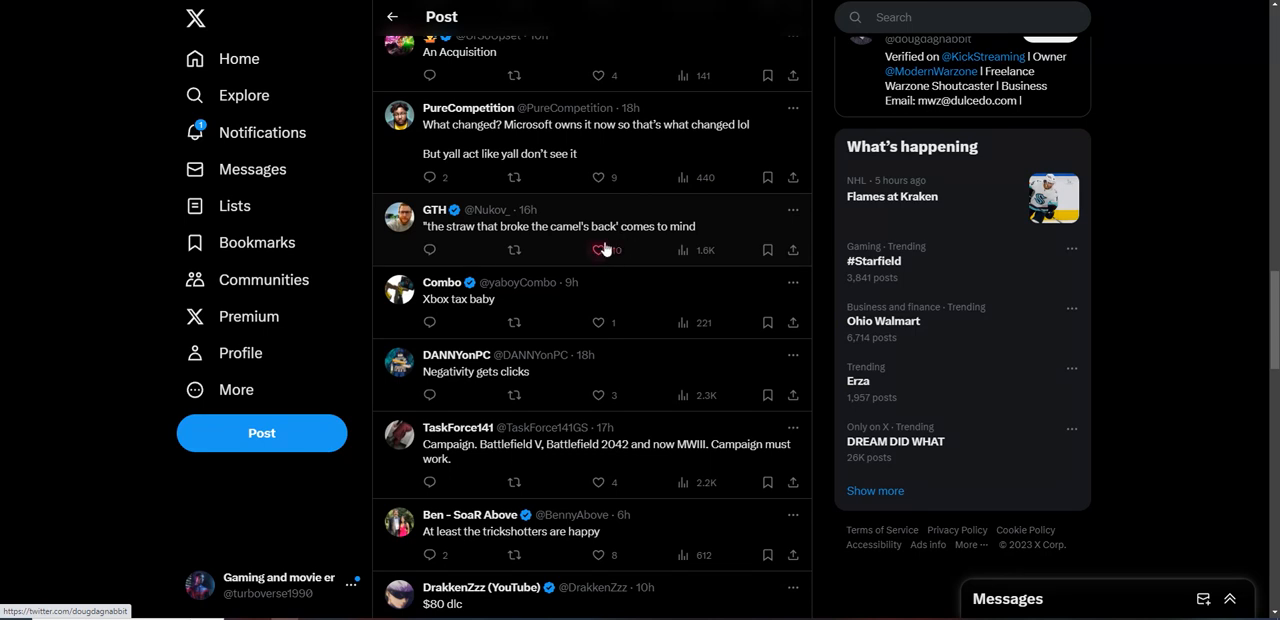
left_click(600, 250)
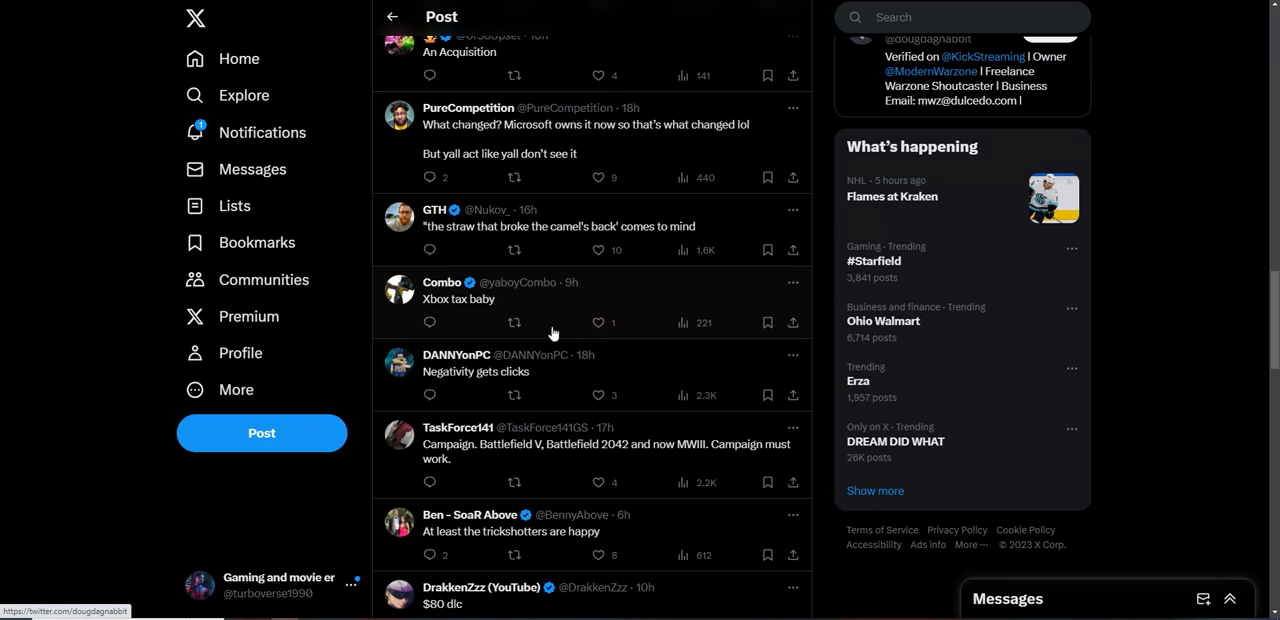
scroll("down", 3)
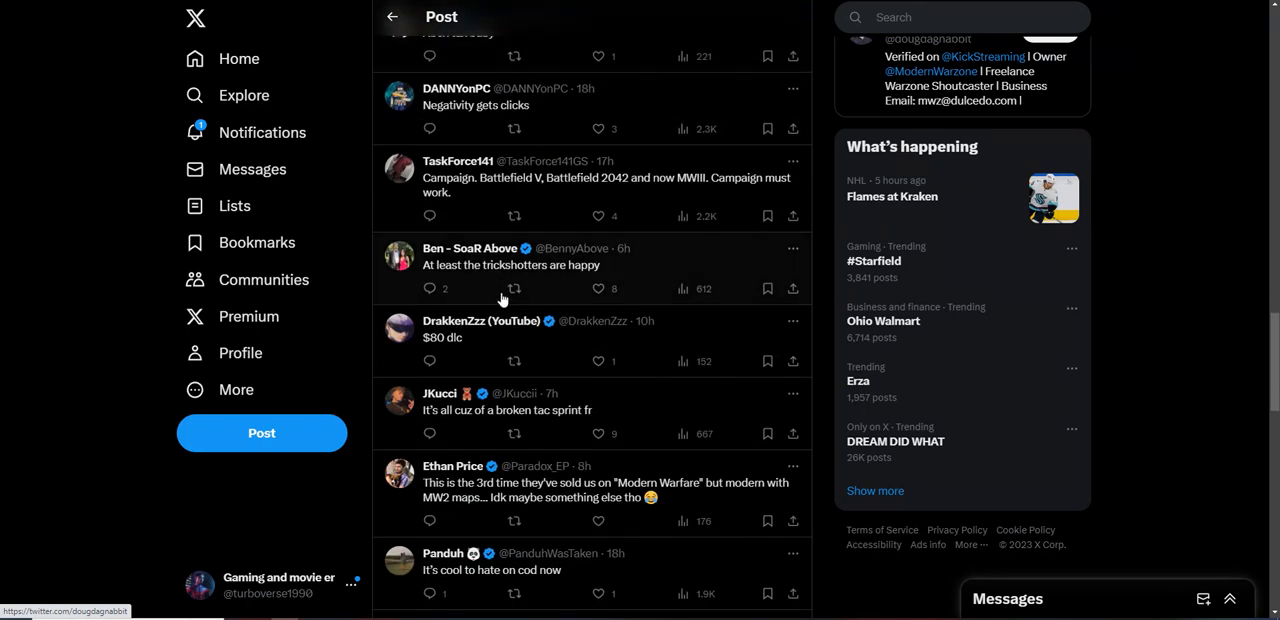
scroll("down", 3)
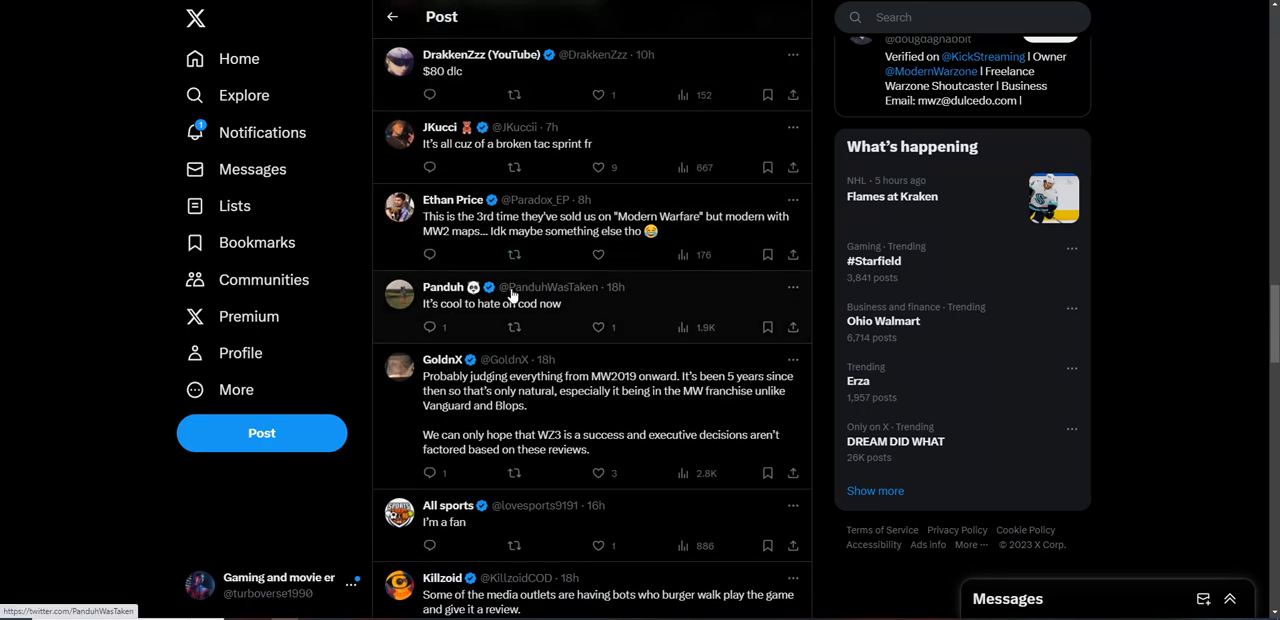
scroll("down", 3)
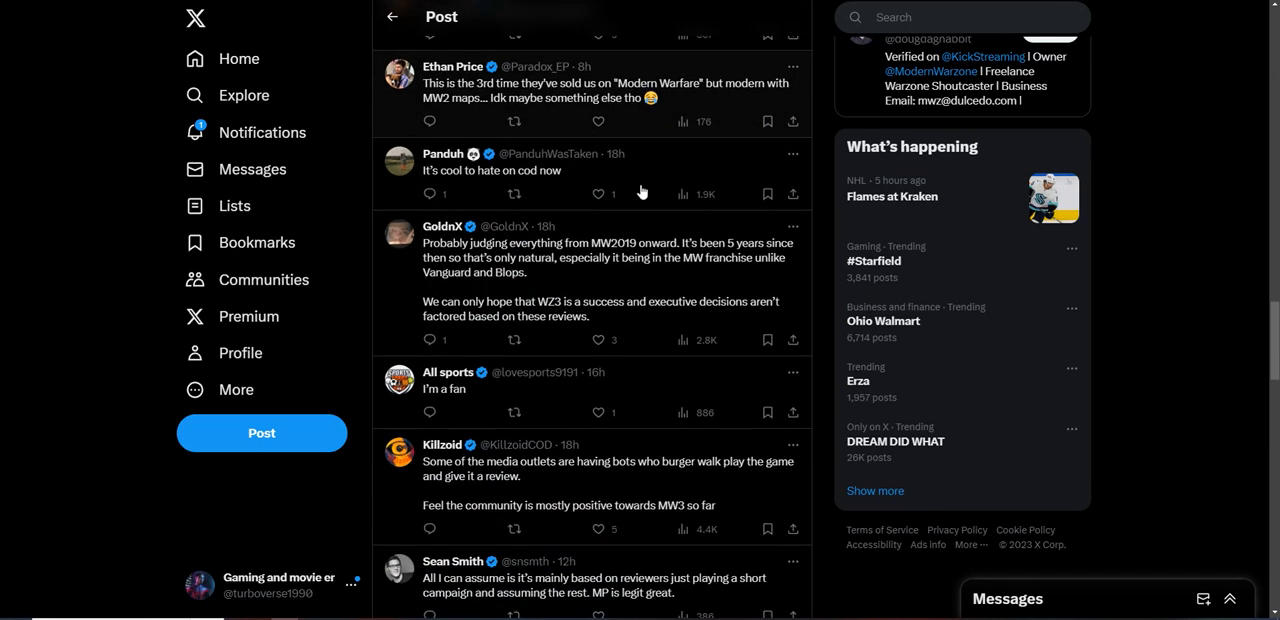
mouse_move(544, 112)
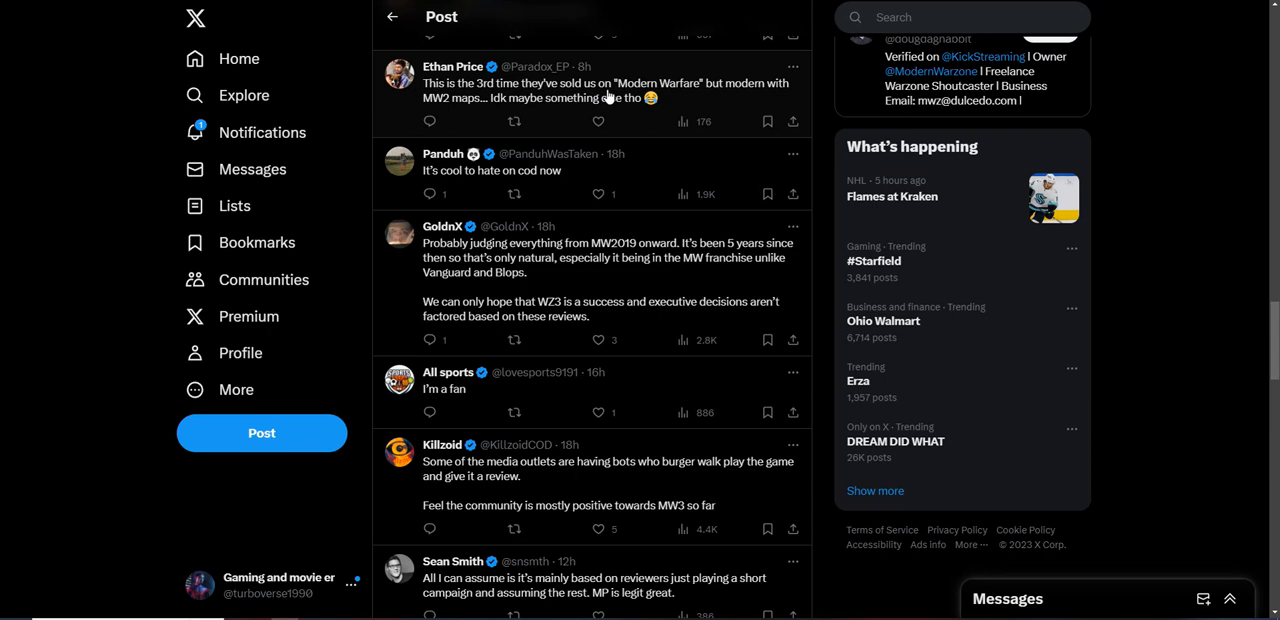
left_click(598, 120)
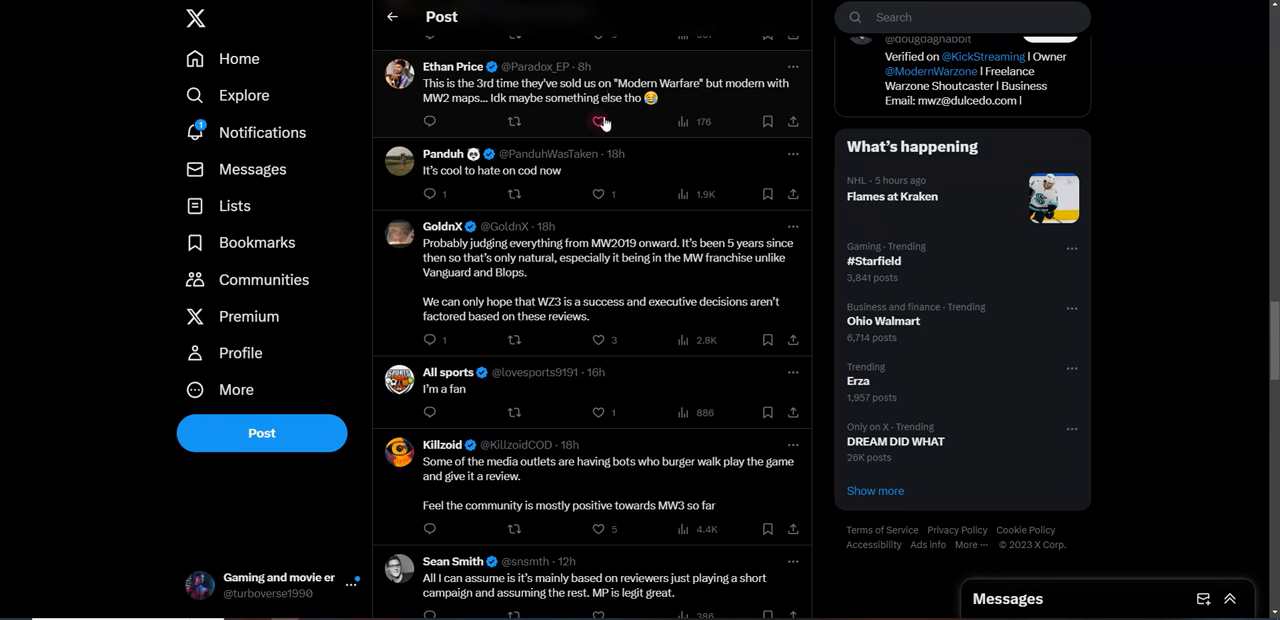
left_click(598, 120)
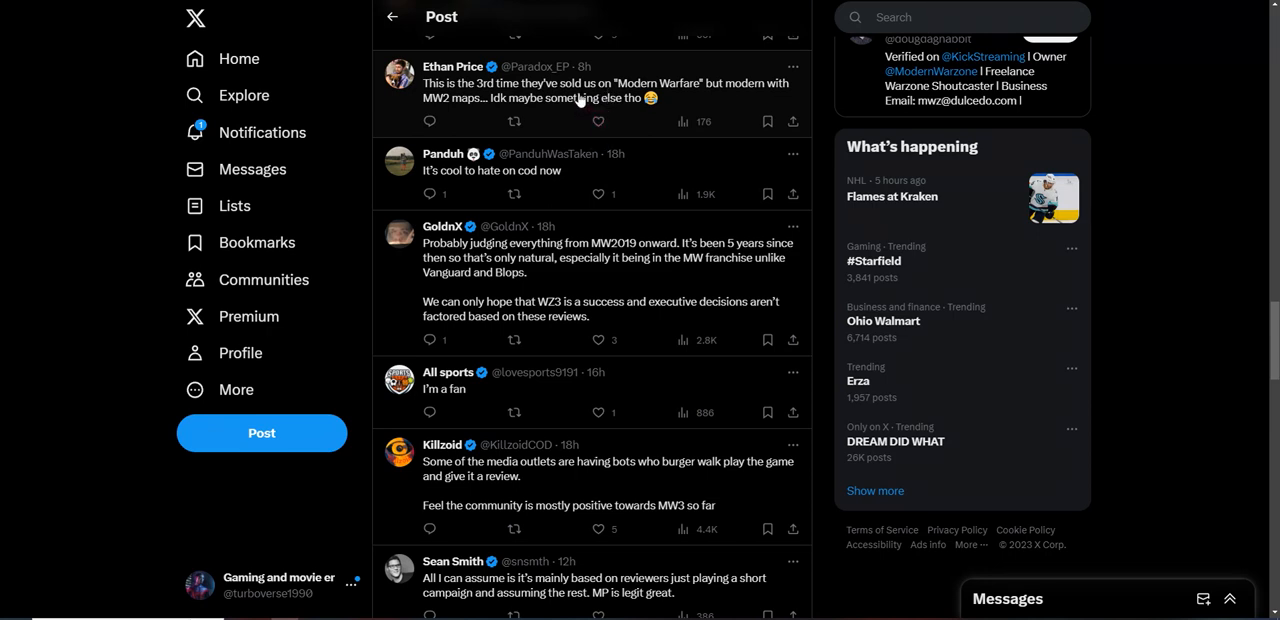
scroll("down", 3)
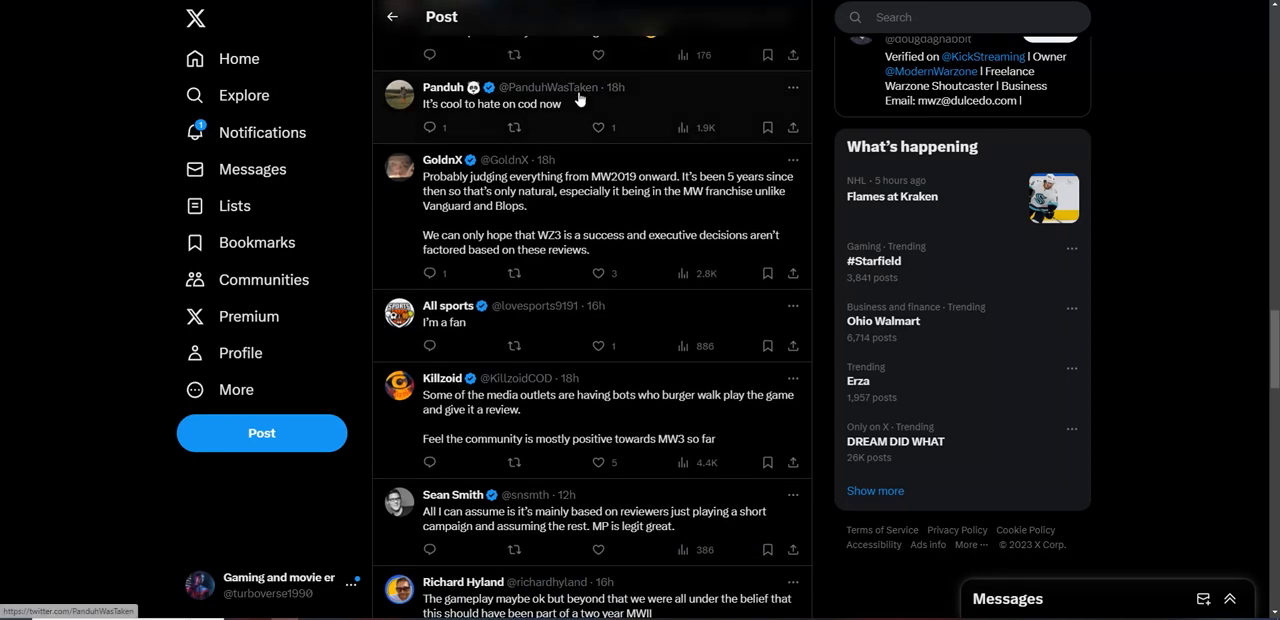
scroll("down", 3)
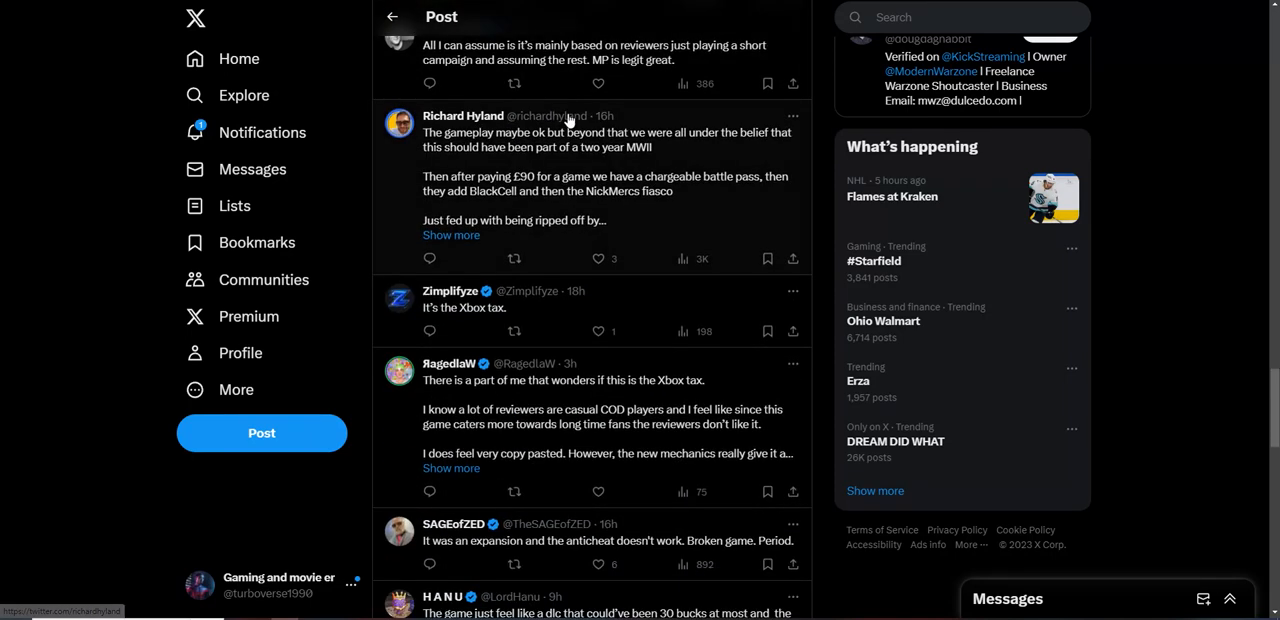
scroll("down", 3)
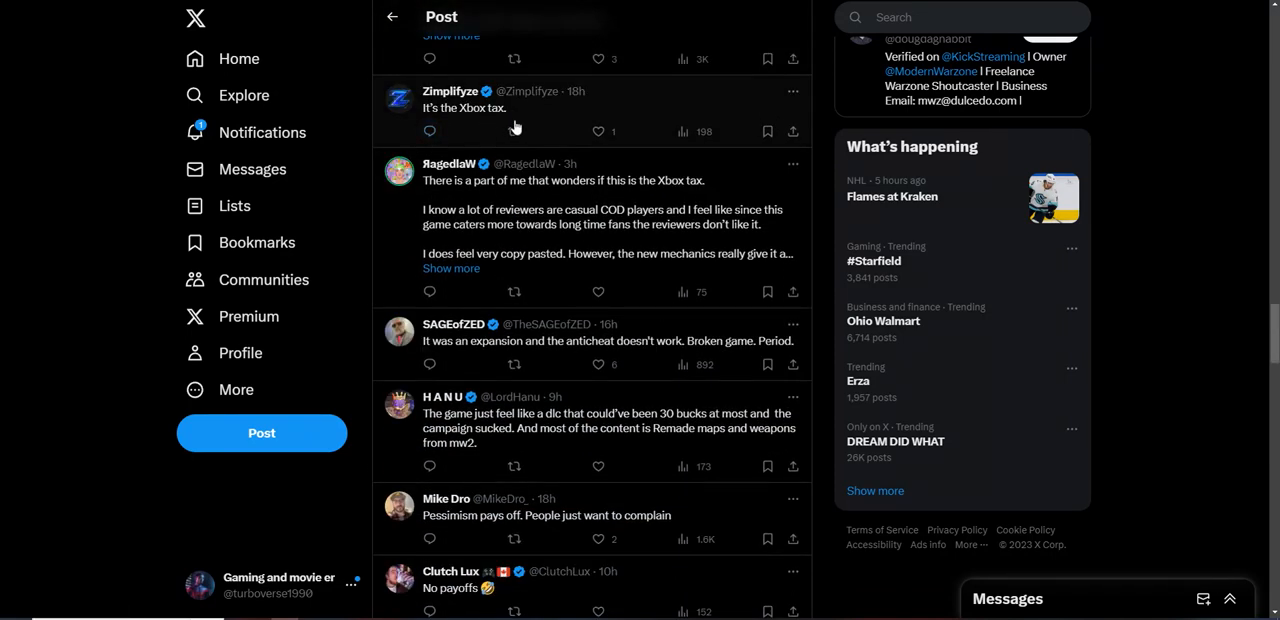
scroll("down", 3)
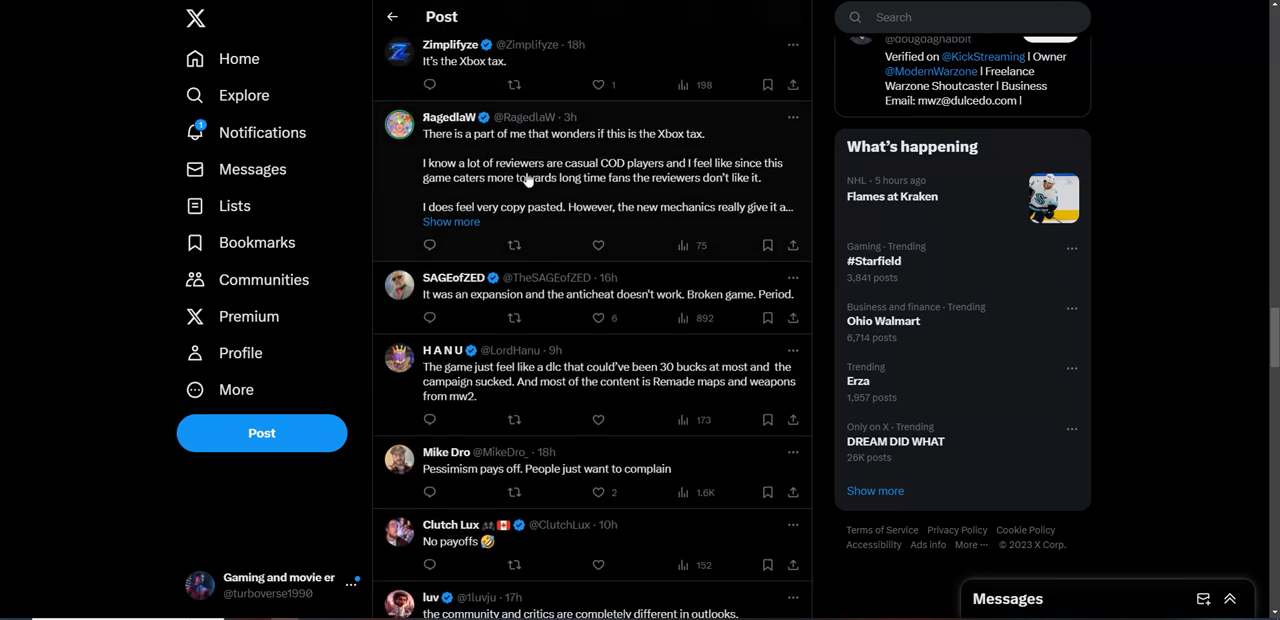
scroll("down", 3)
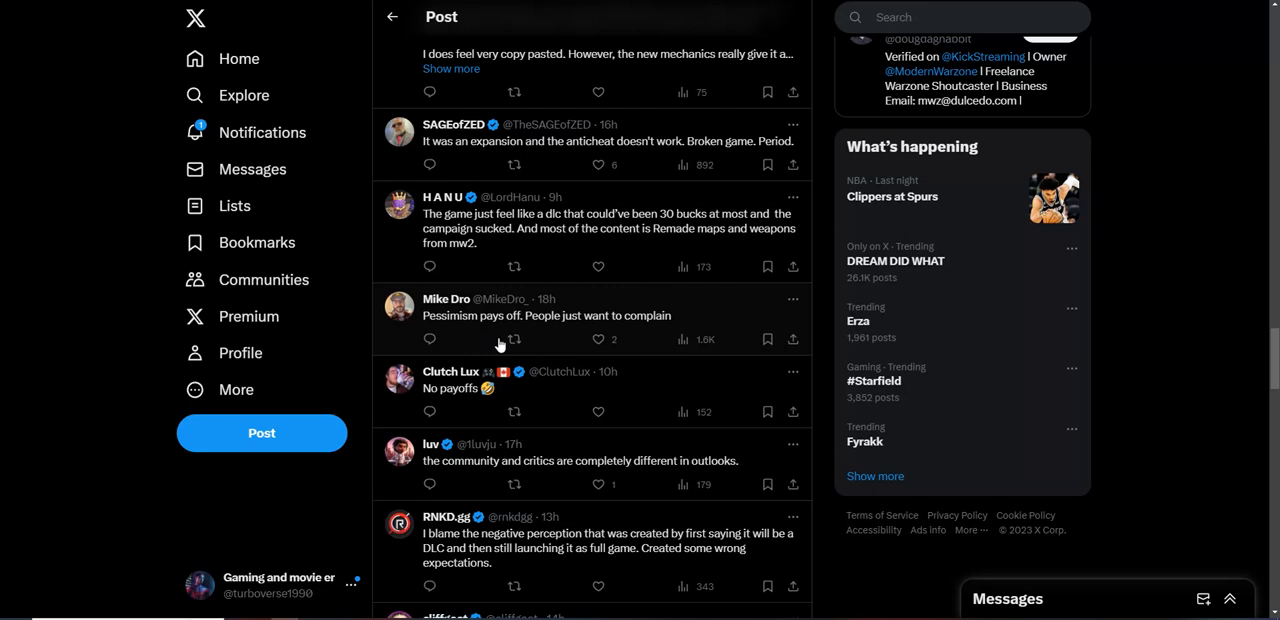
scroll("down", 3)
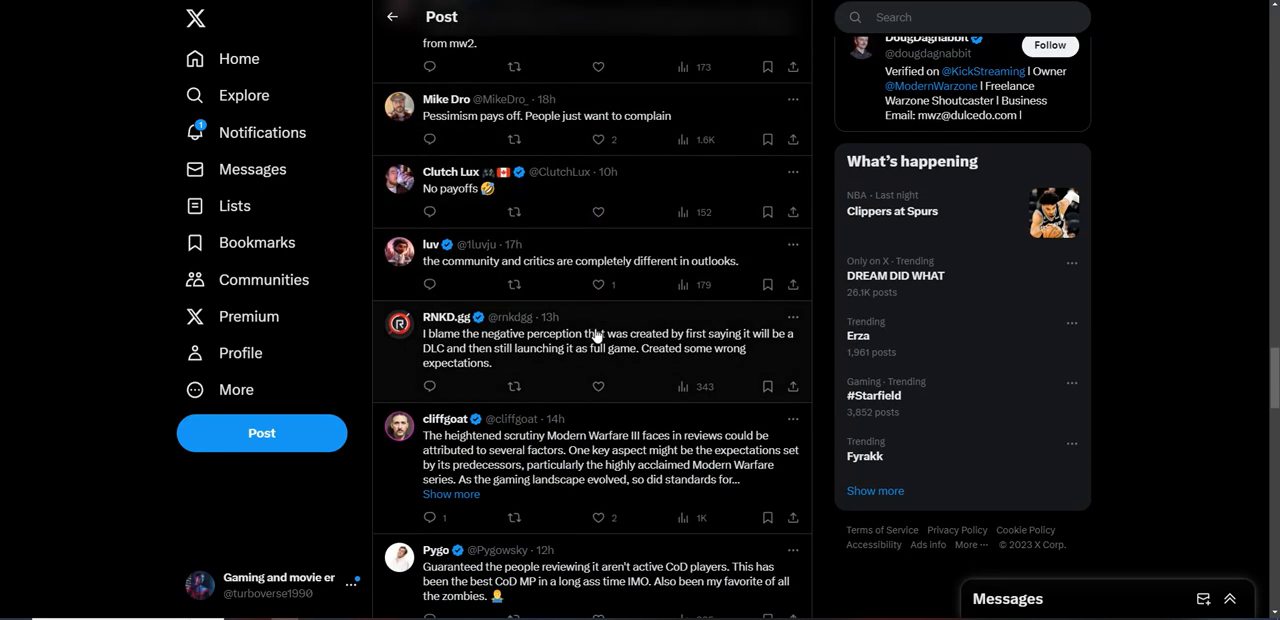
scroll("down", 3)
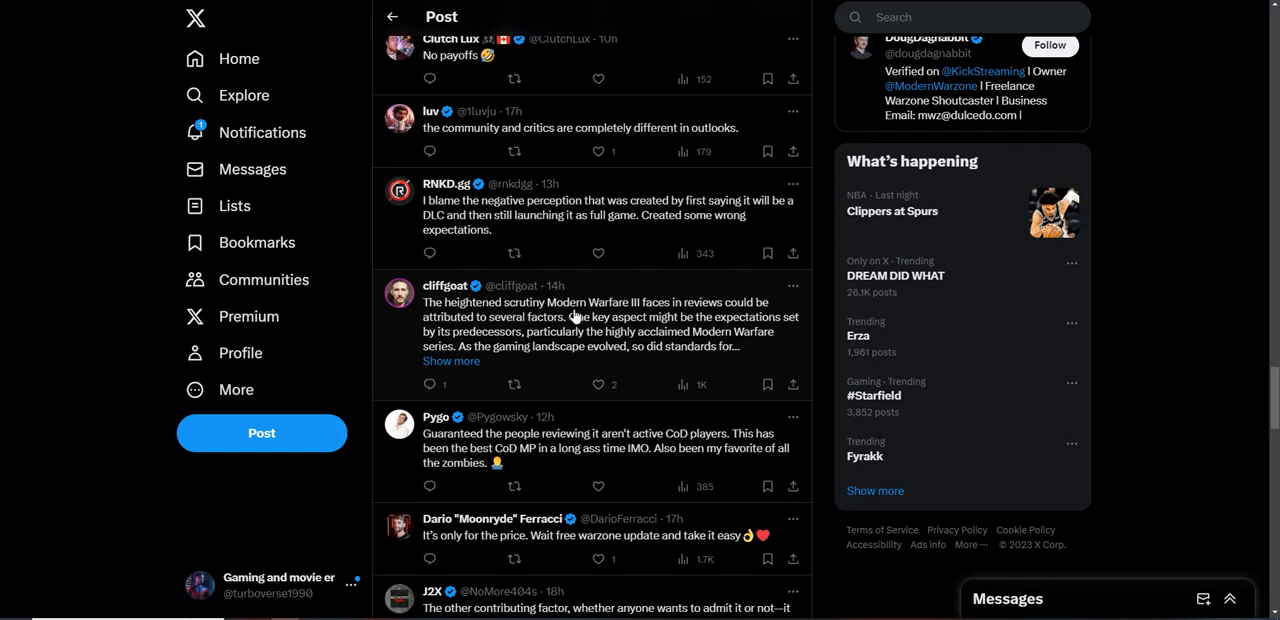
mouse_move(520, 228)
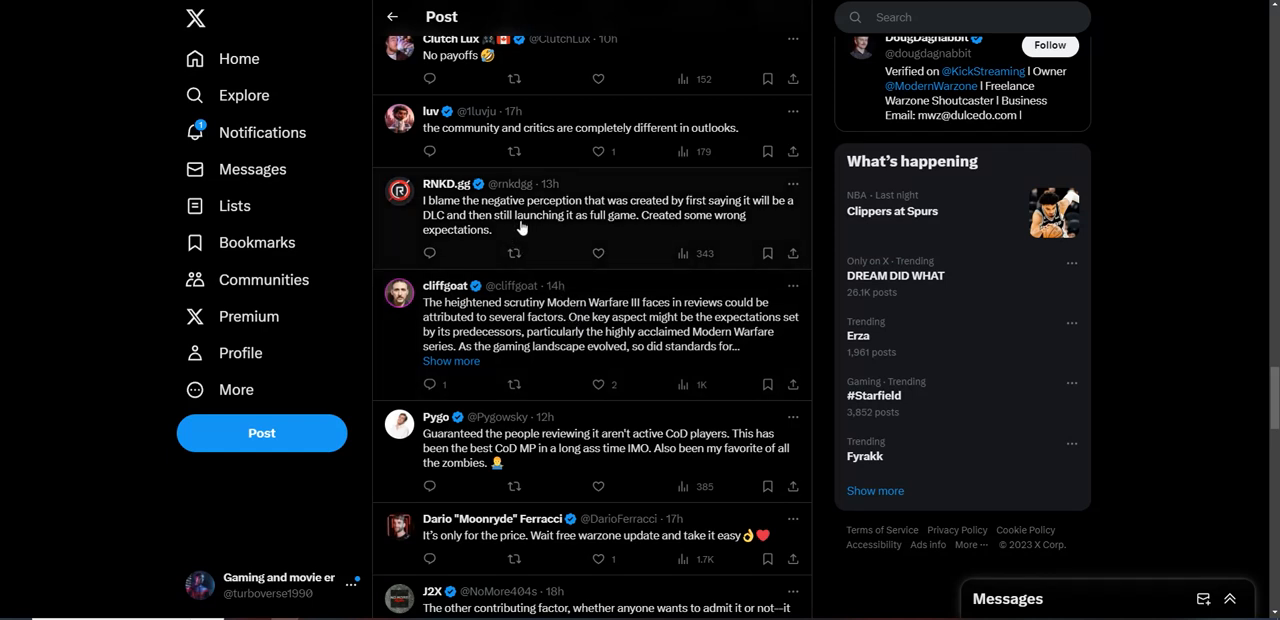
mouse_move(556, 220)
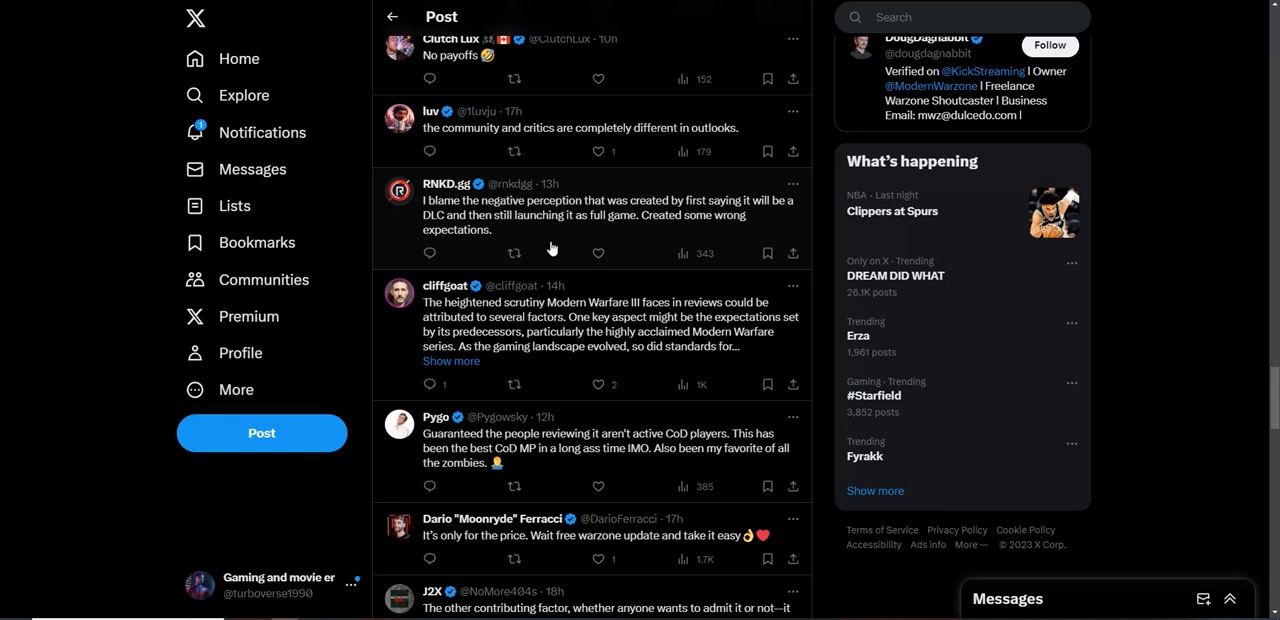
mouse_move(636, 232)
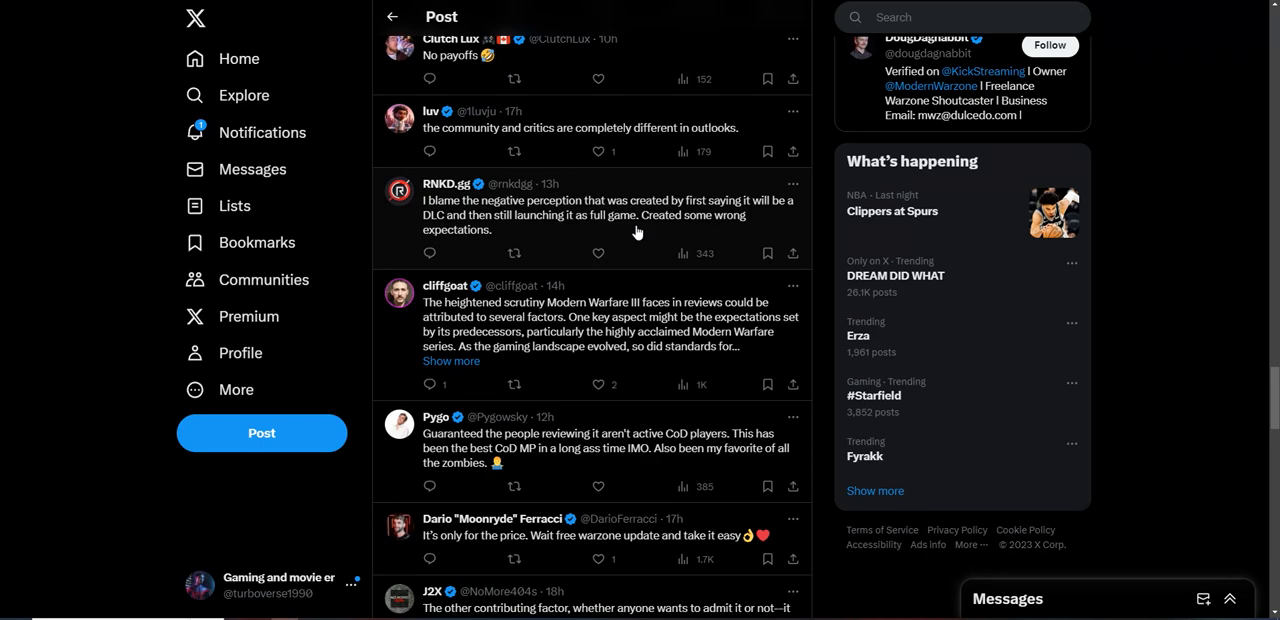
mouse_move(620, 256)
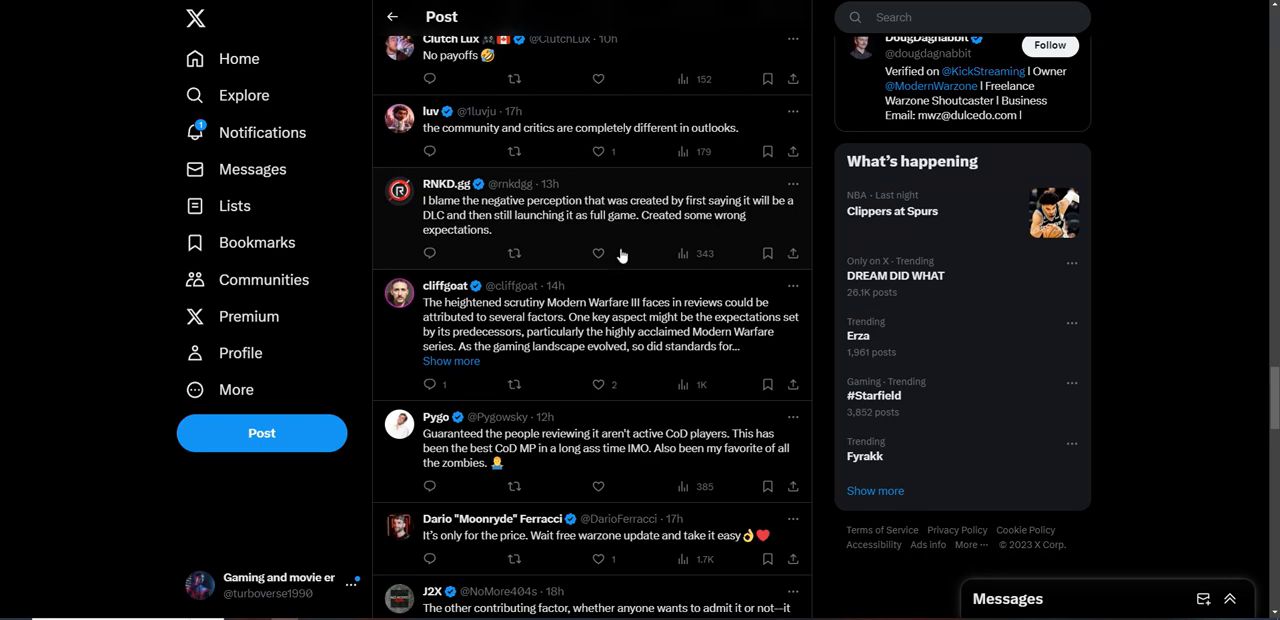
- Scroll past the GIF replies to those blaming Microsoft's new ownership and Xbox for the reviews
scroll("down", 3)
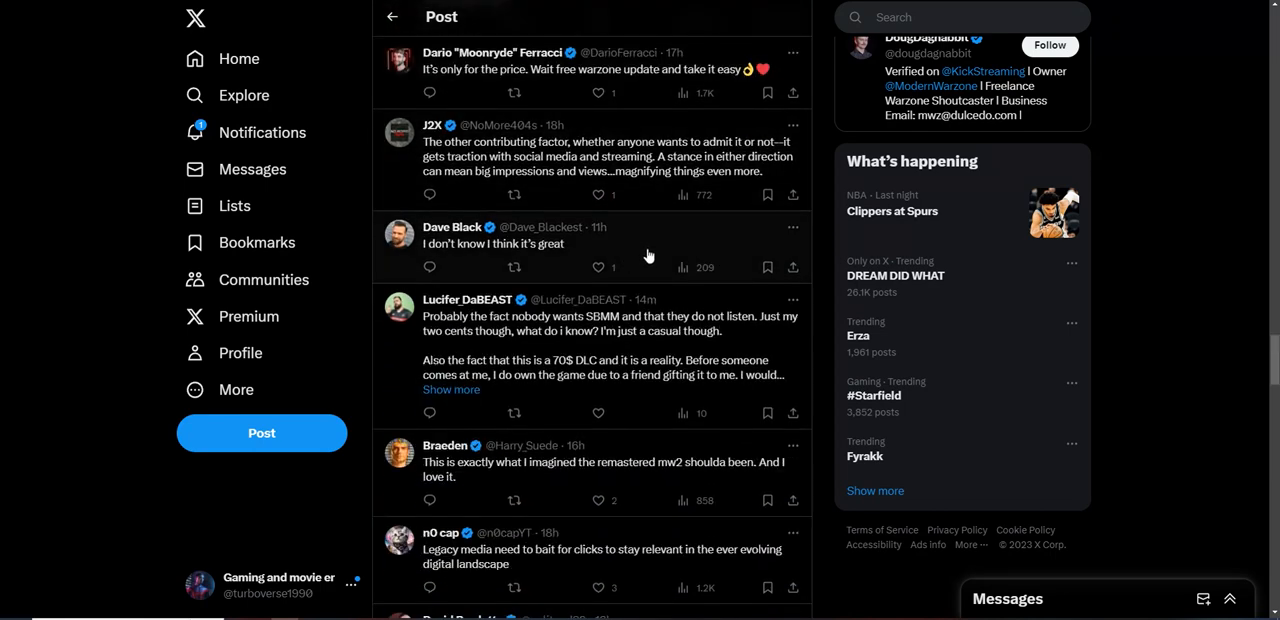
scroll("down", 3)
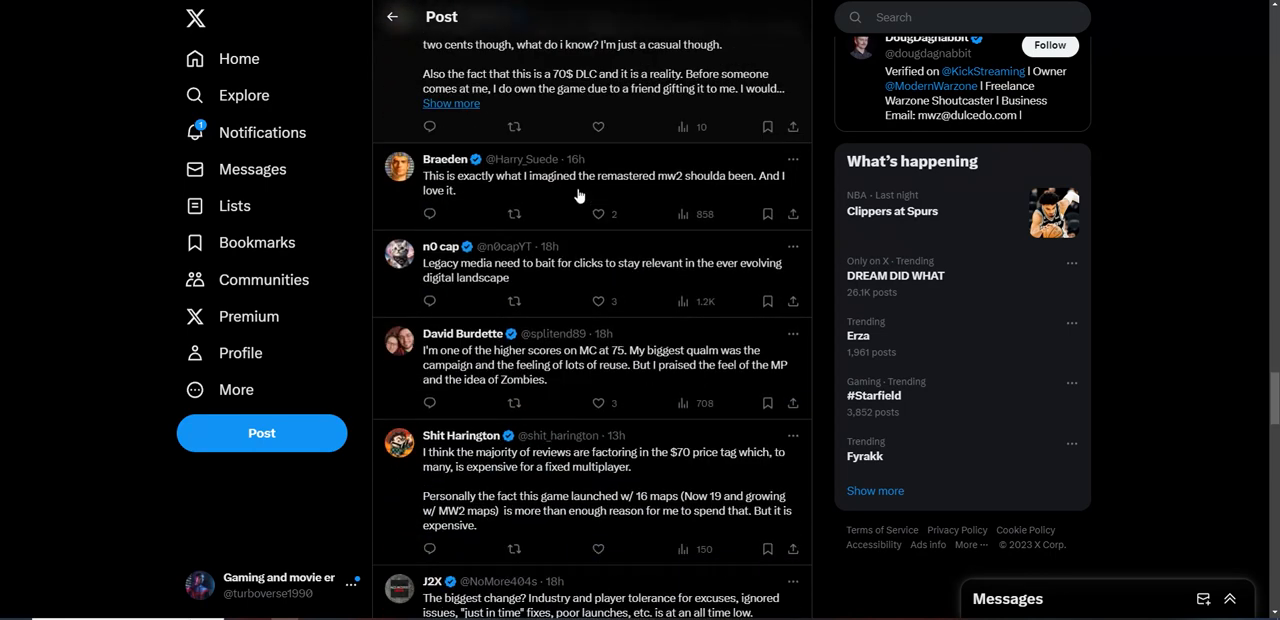
scroll("down", 3)
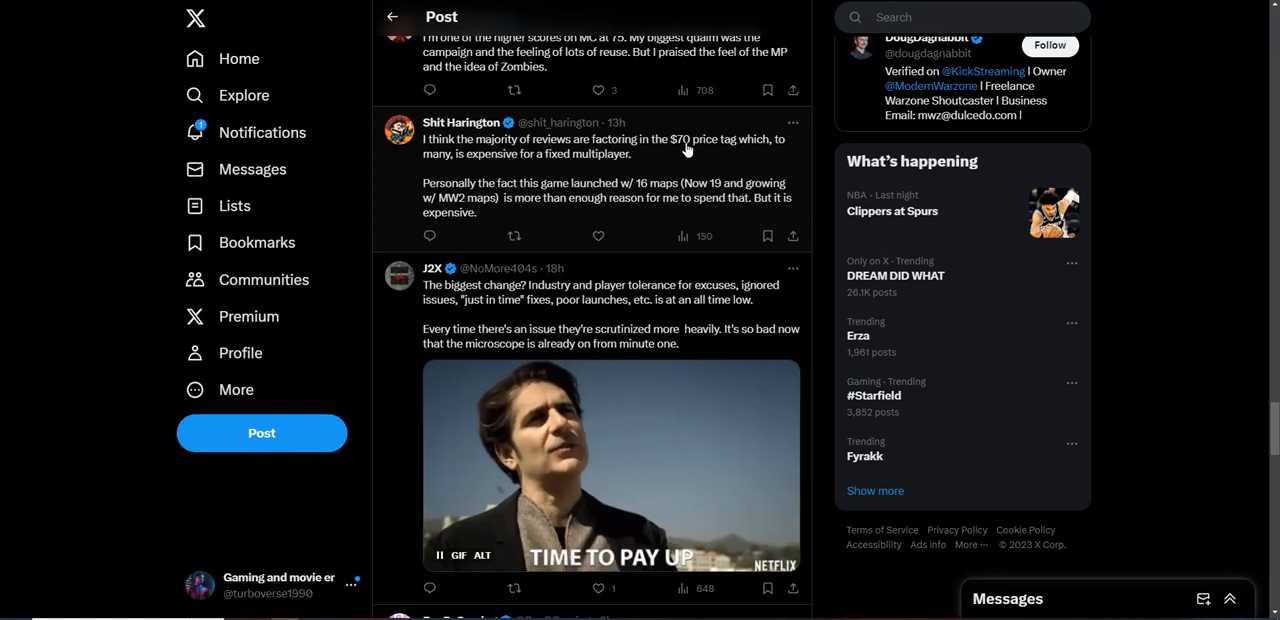
mouse_move(668, 150)
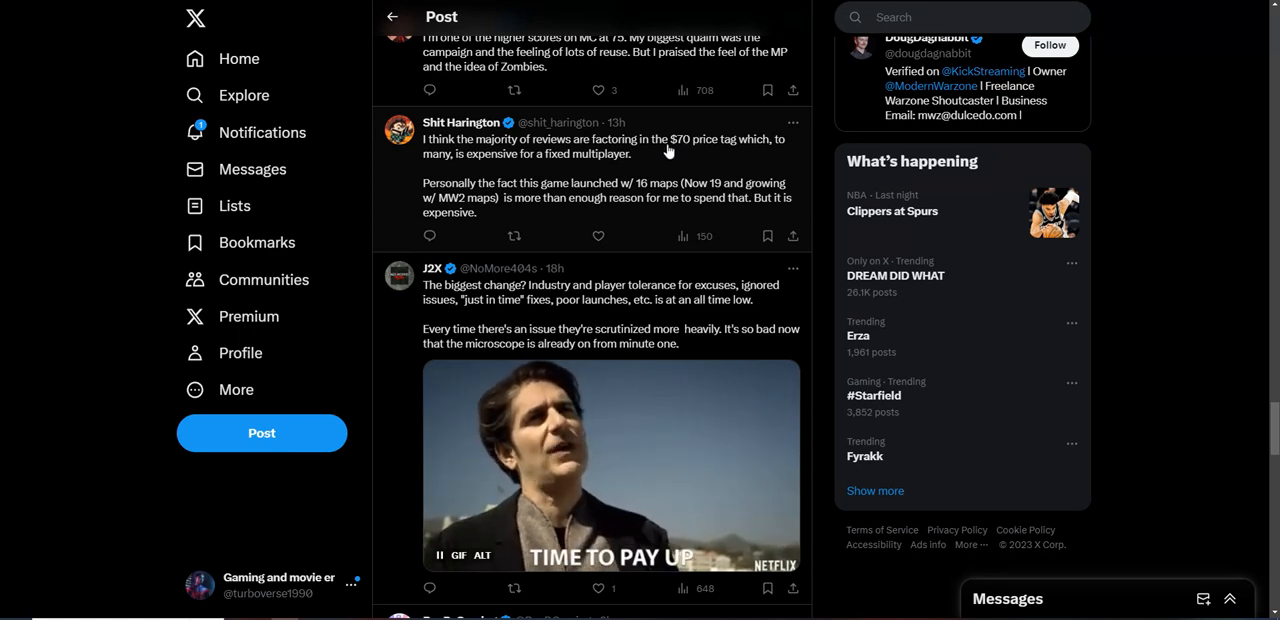
scroll("down", 3)
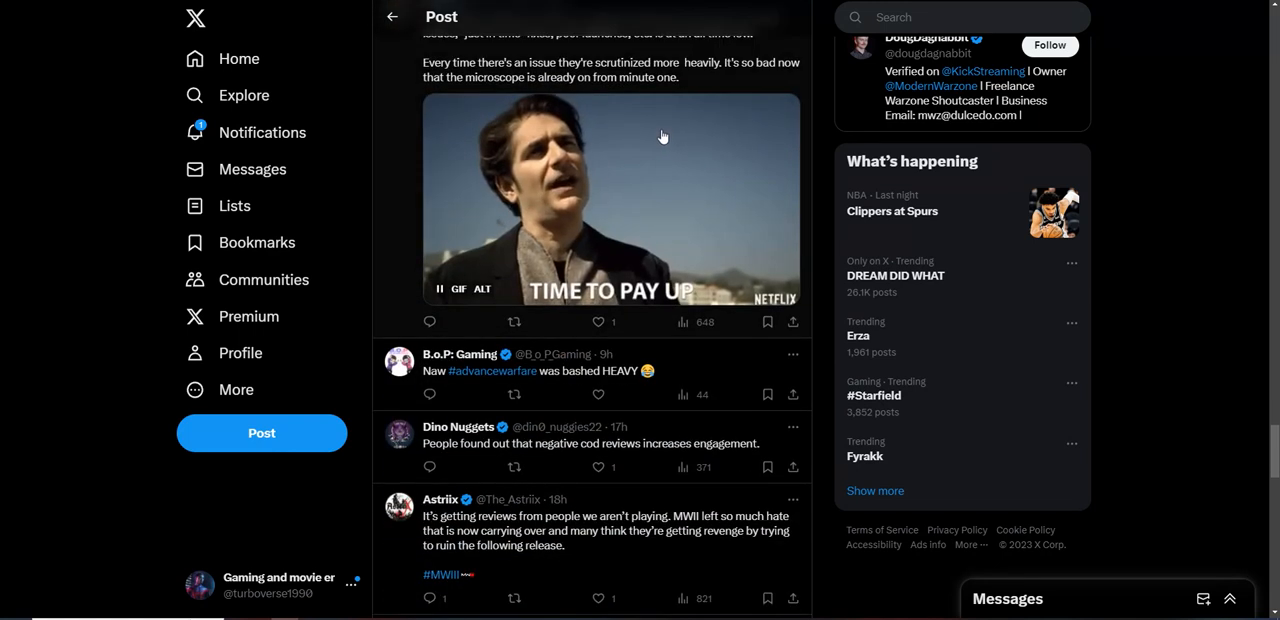
scroll("down", 3)
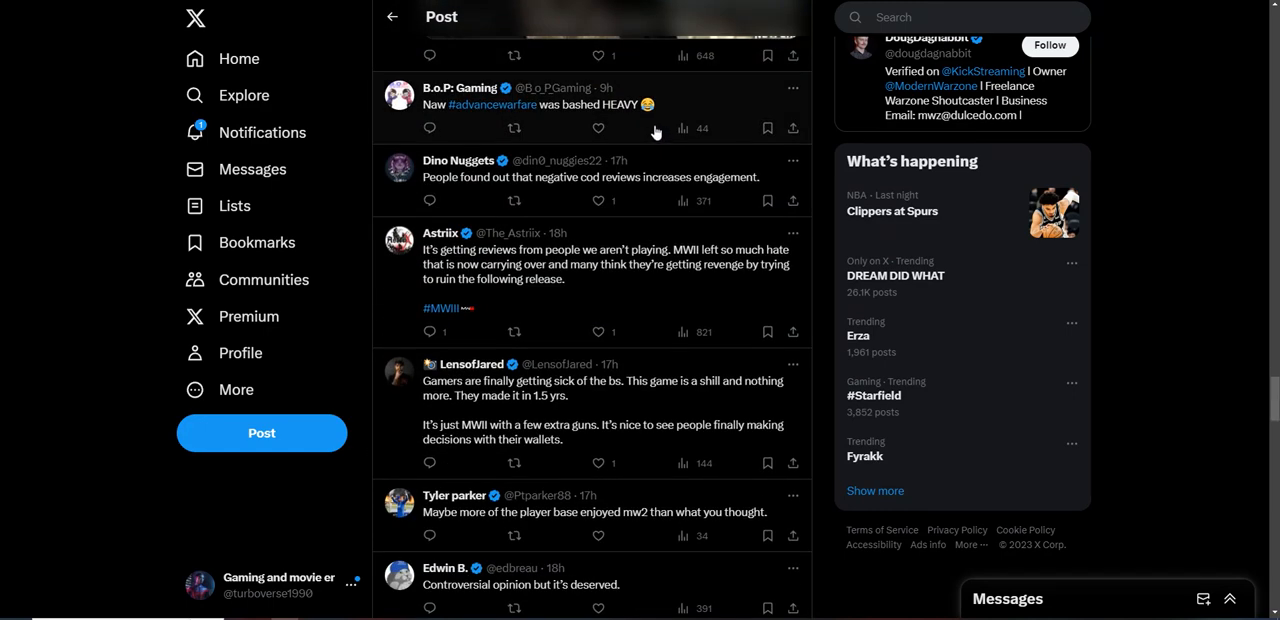
scroll("down", 3)
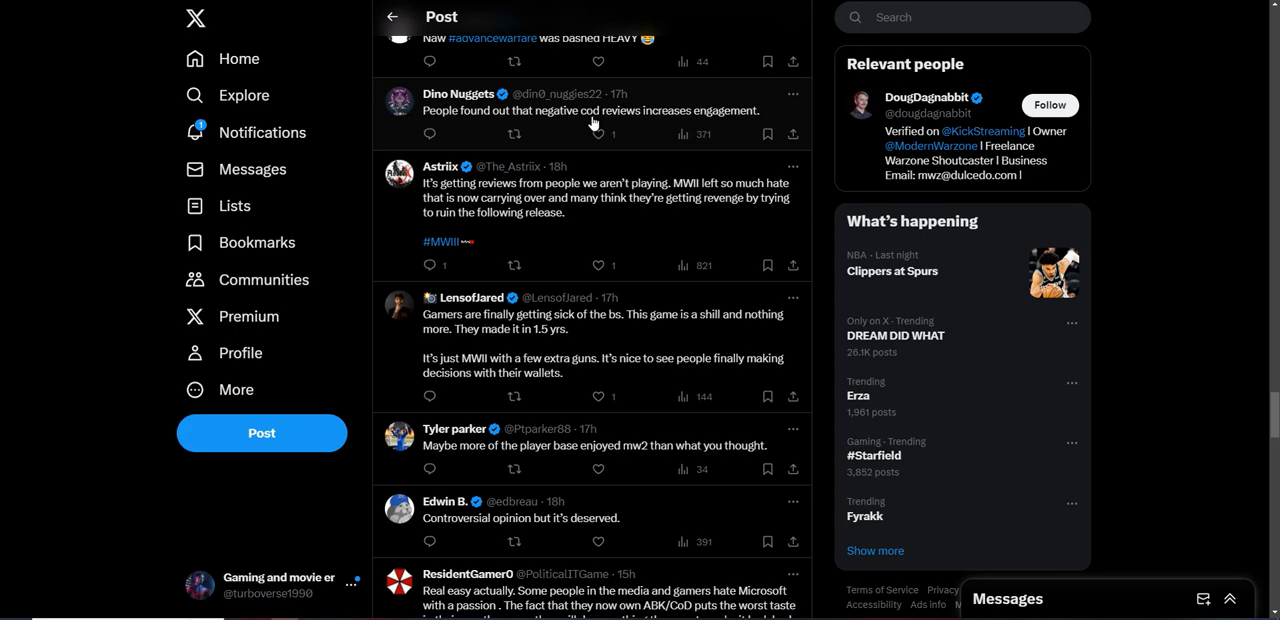
mouse_move(596, 110)
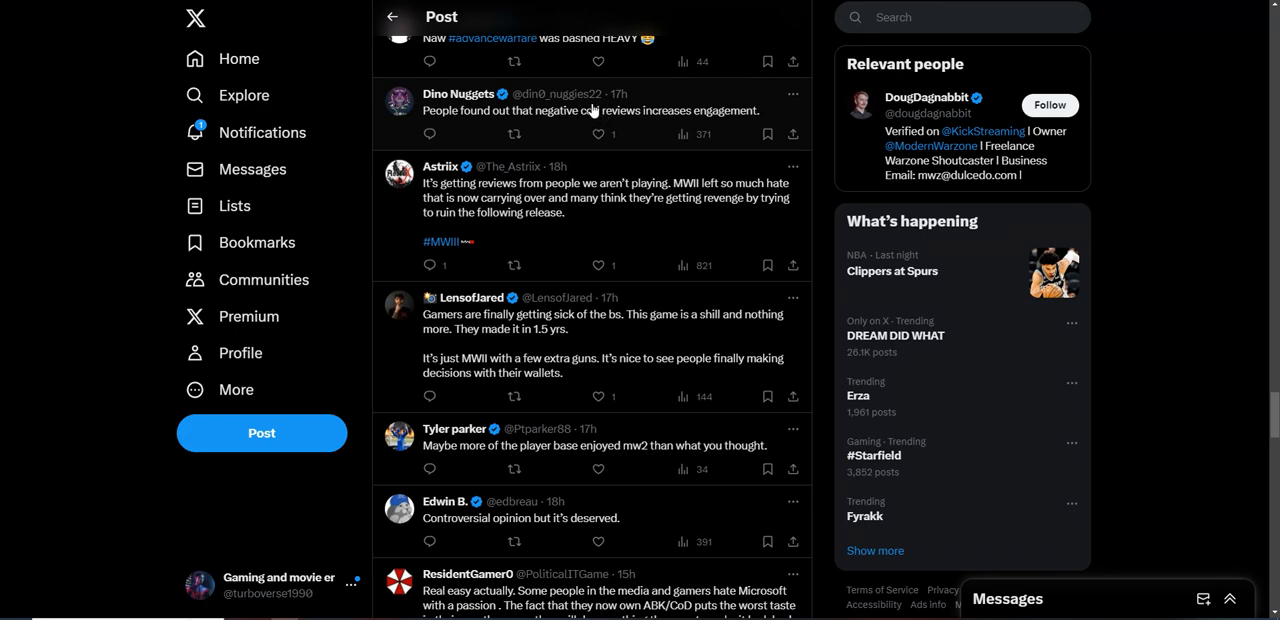
scroll("down", 3)
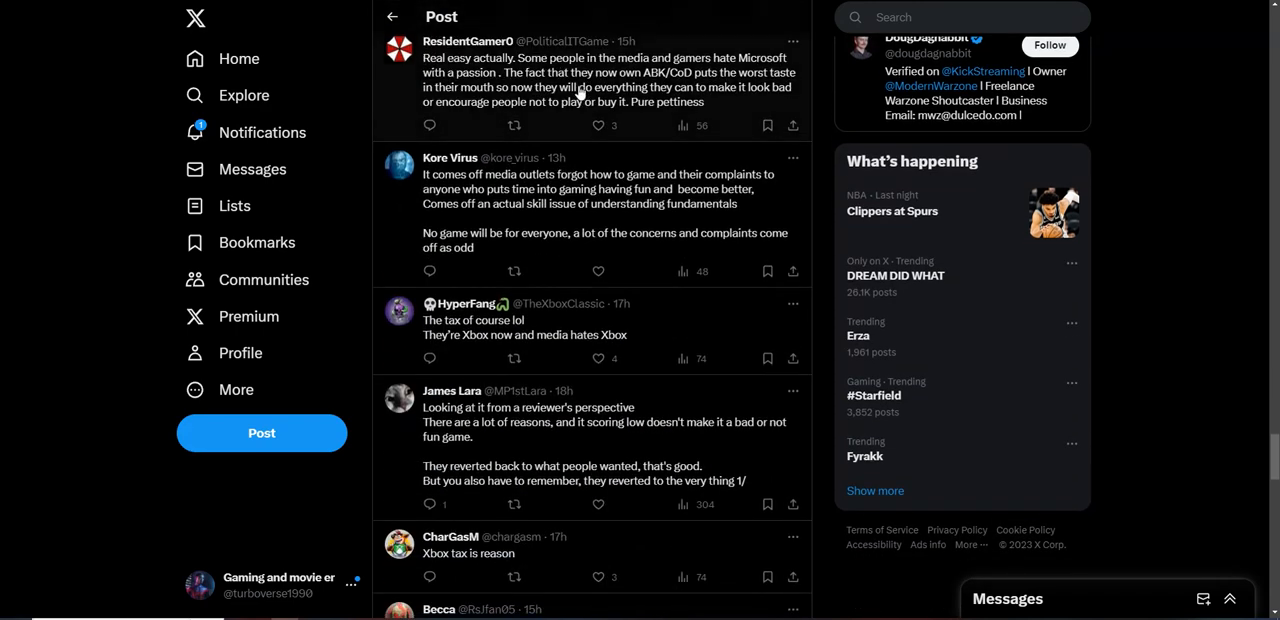
scroll("down", 3)
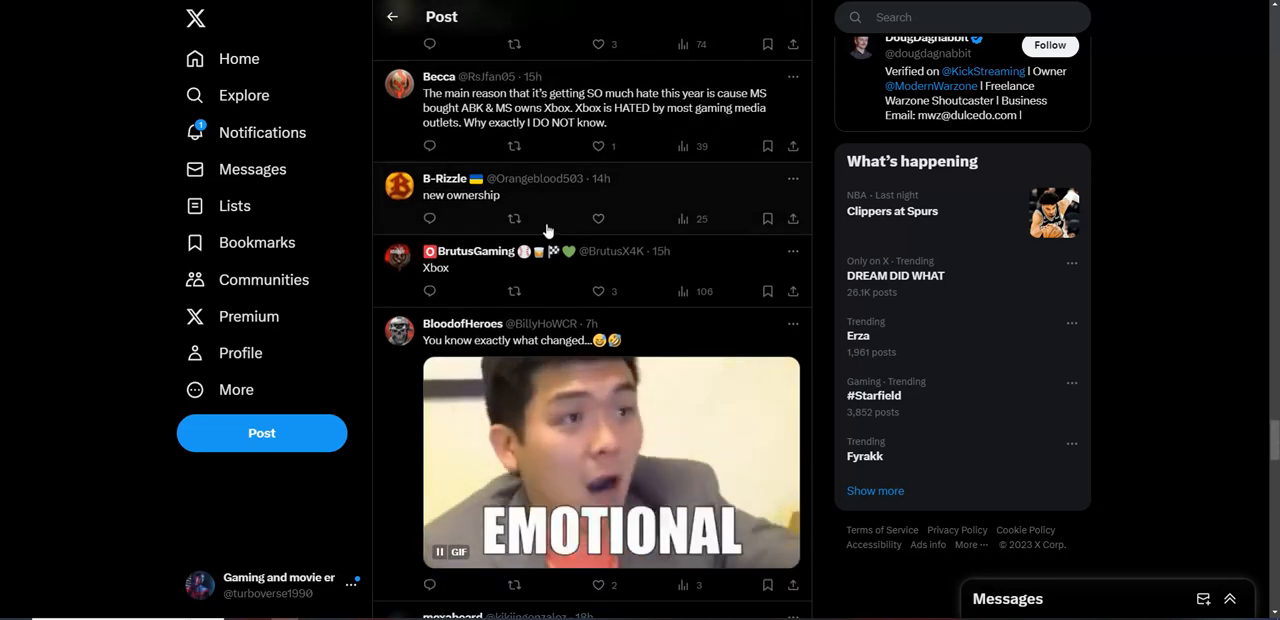
- Scroll through the SBMM and $70 price complaints to the replies defending Zombies and multiplayer
scroll("down", 3)
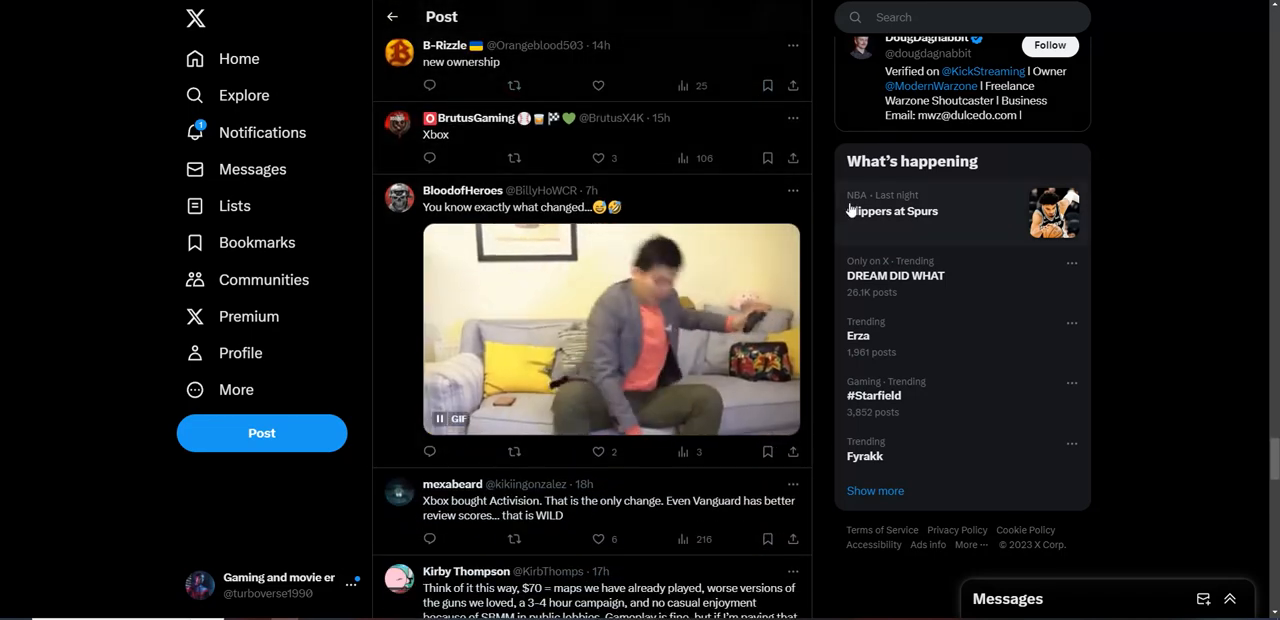
scroll("down", 3)
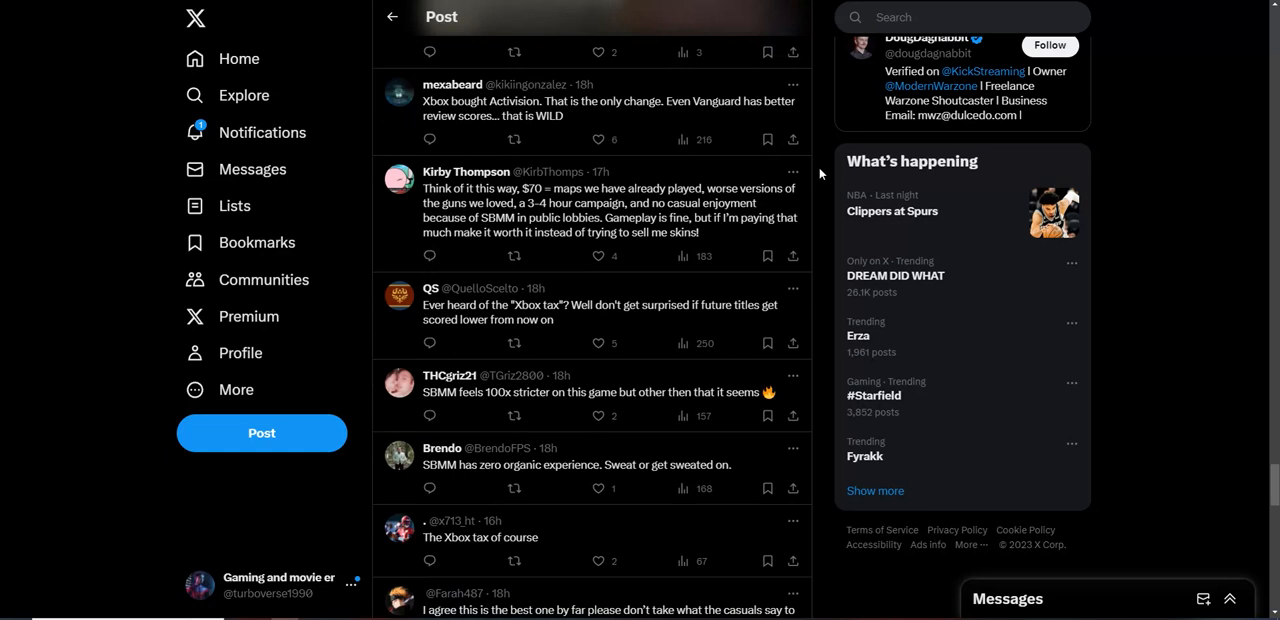
mouse_move(478, 132)
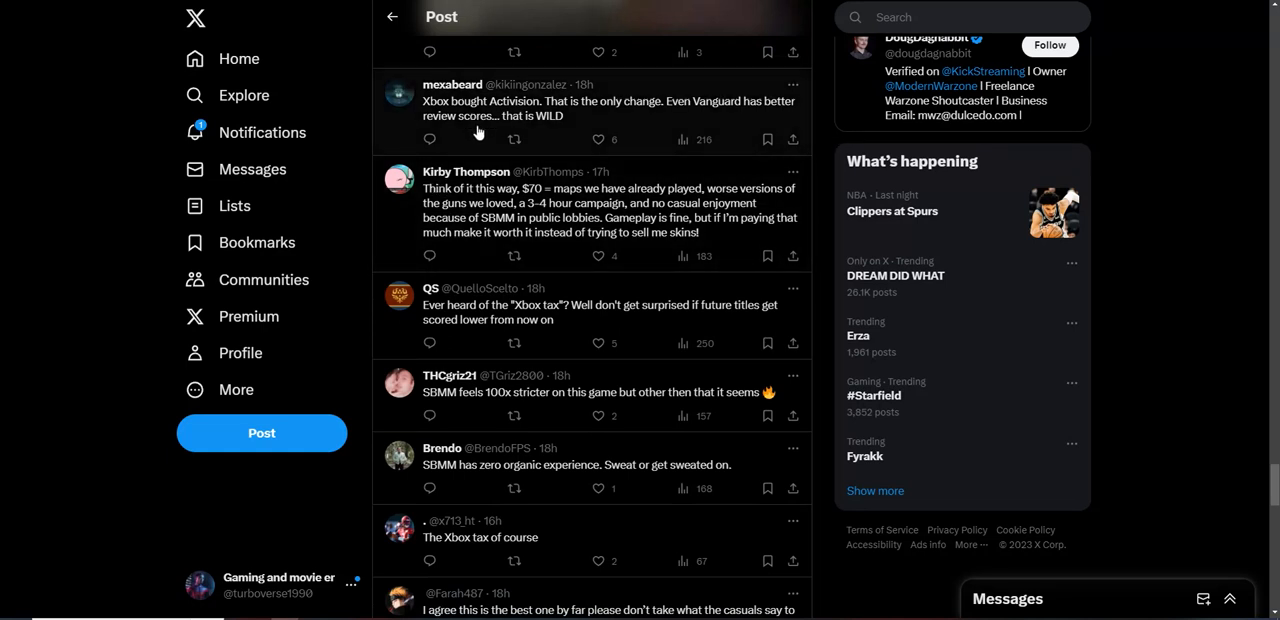
mouse_move(548, 102)
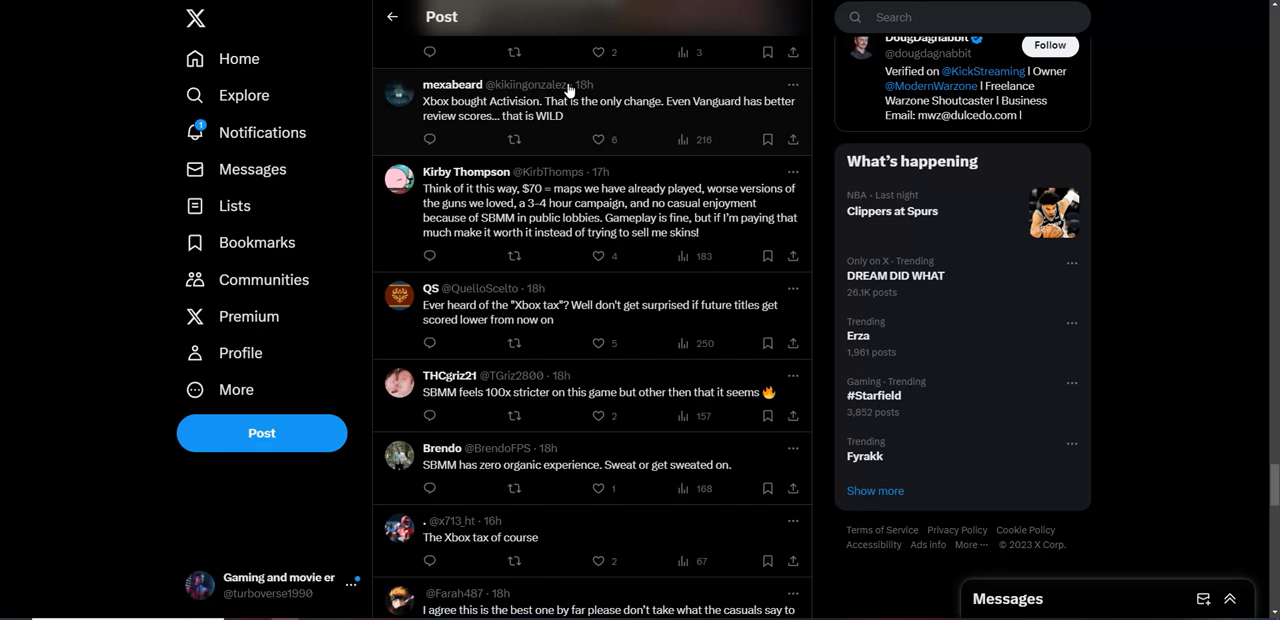
mouse_move(656, 92)
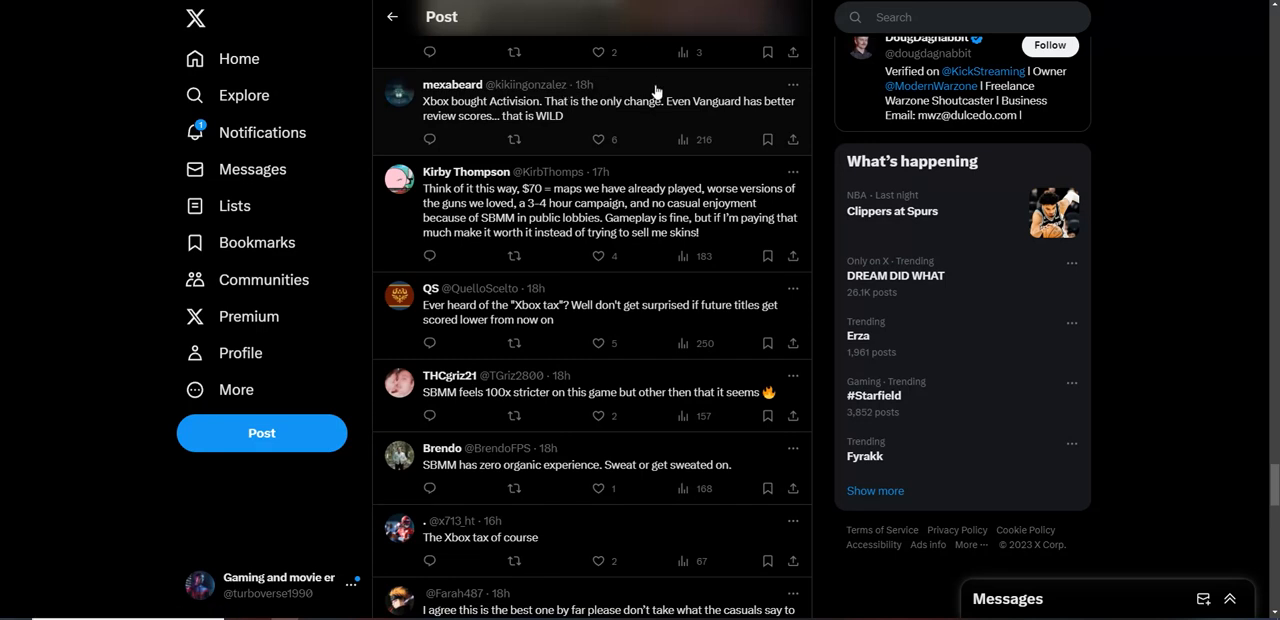
mouse_move(656, 92)
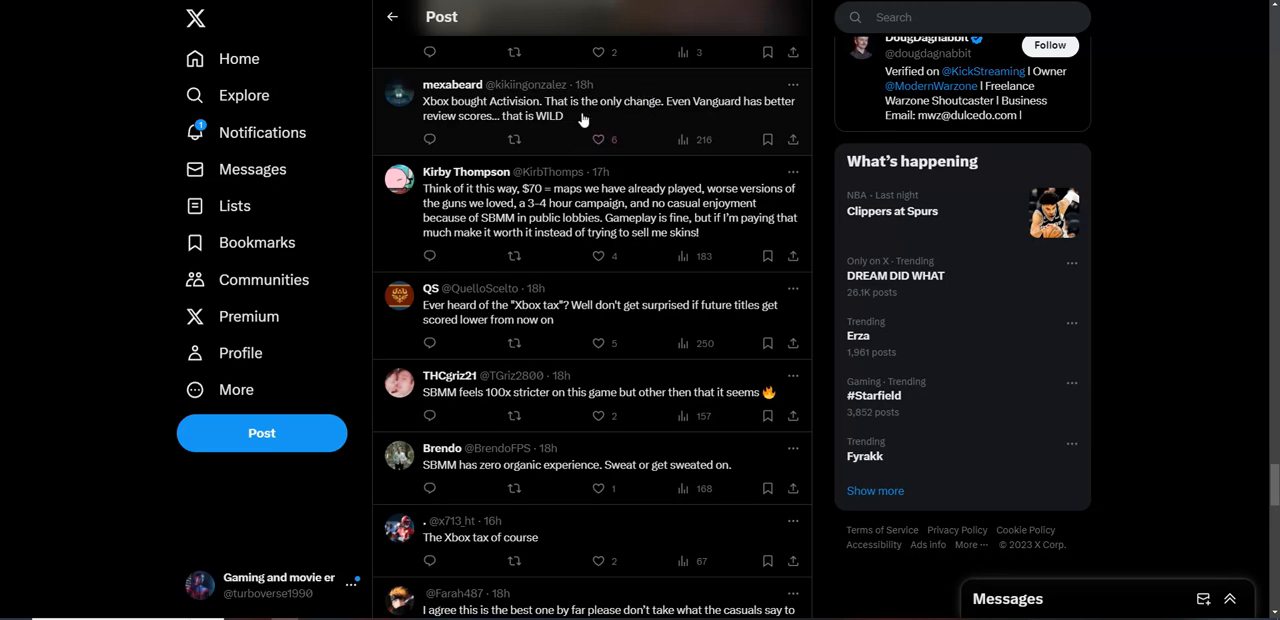
scroll("down", 3)
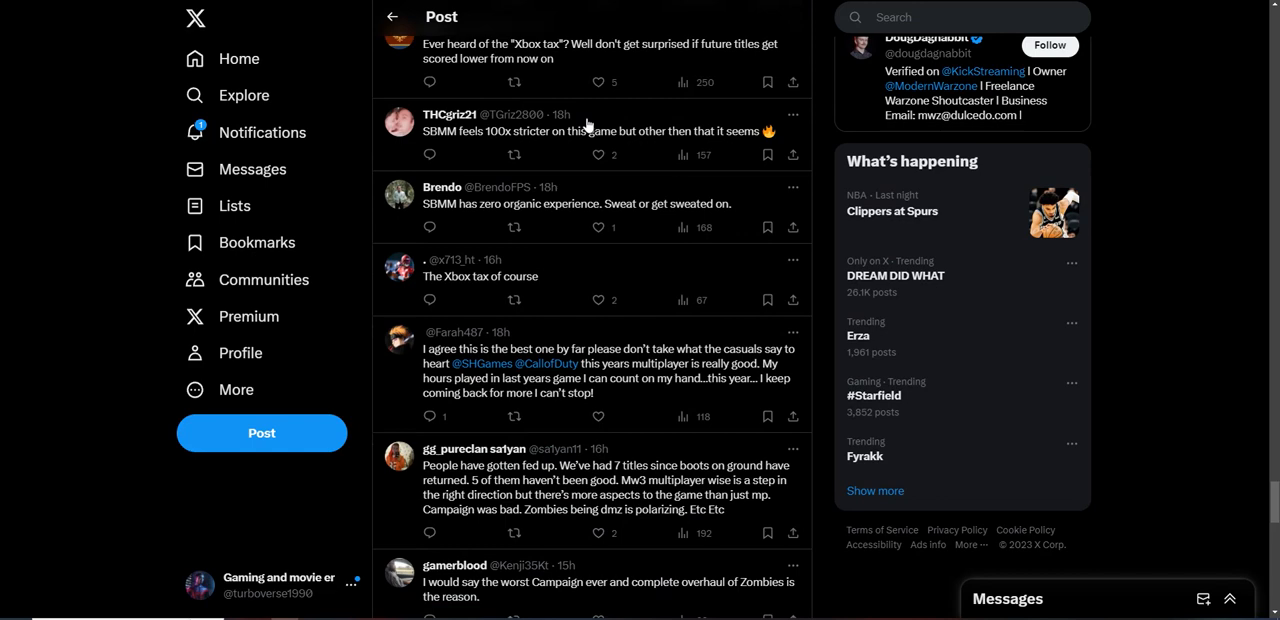
scroll("down", 3)
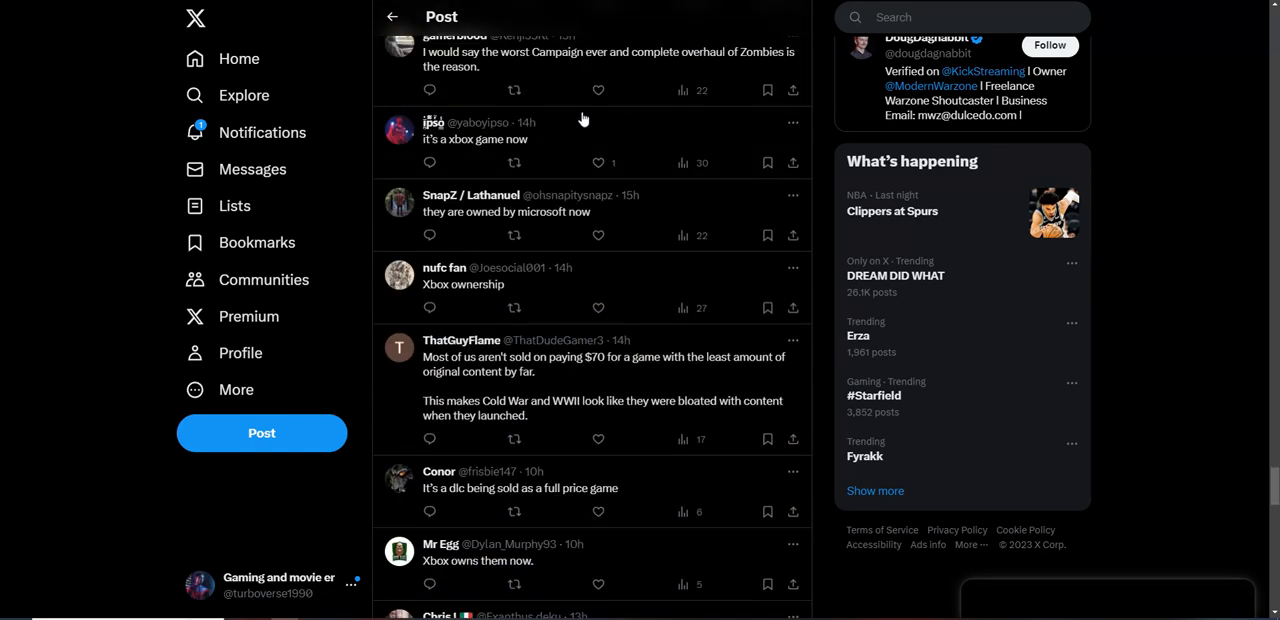
scroll("down", 3)
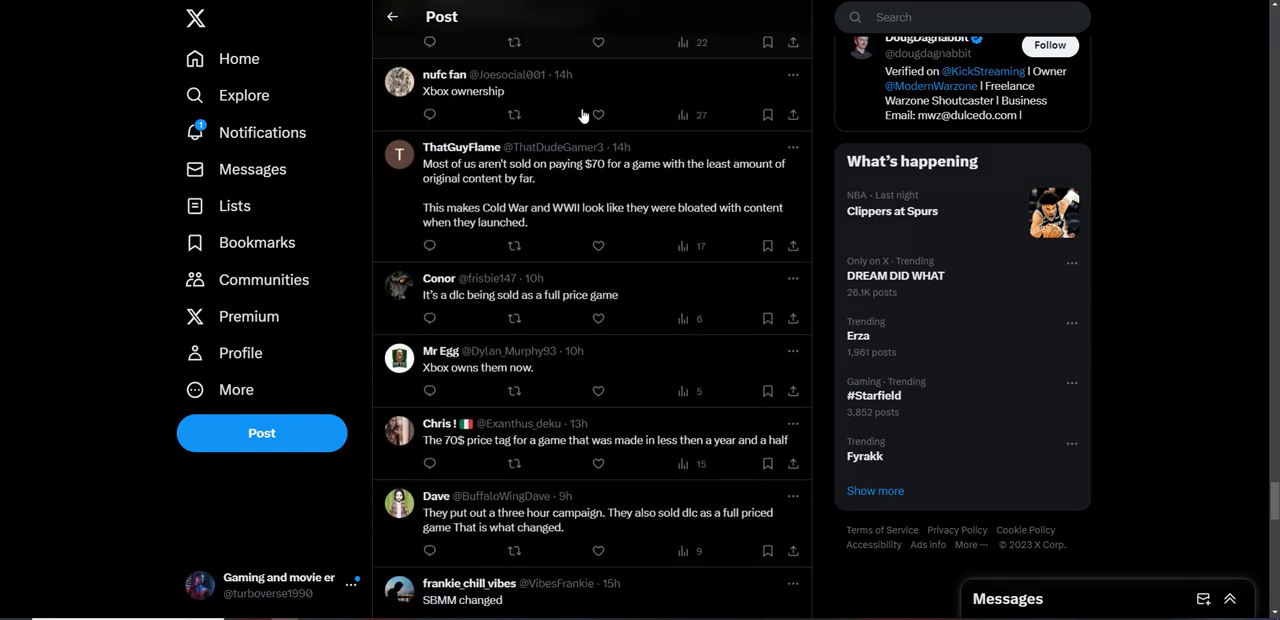
scroll("down", 3)
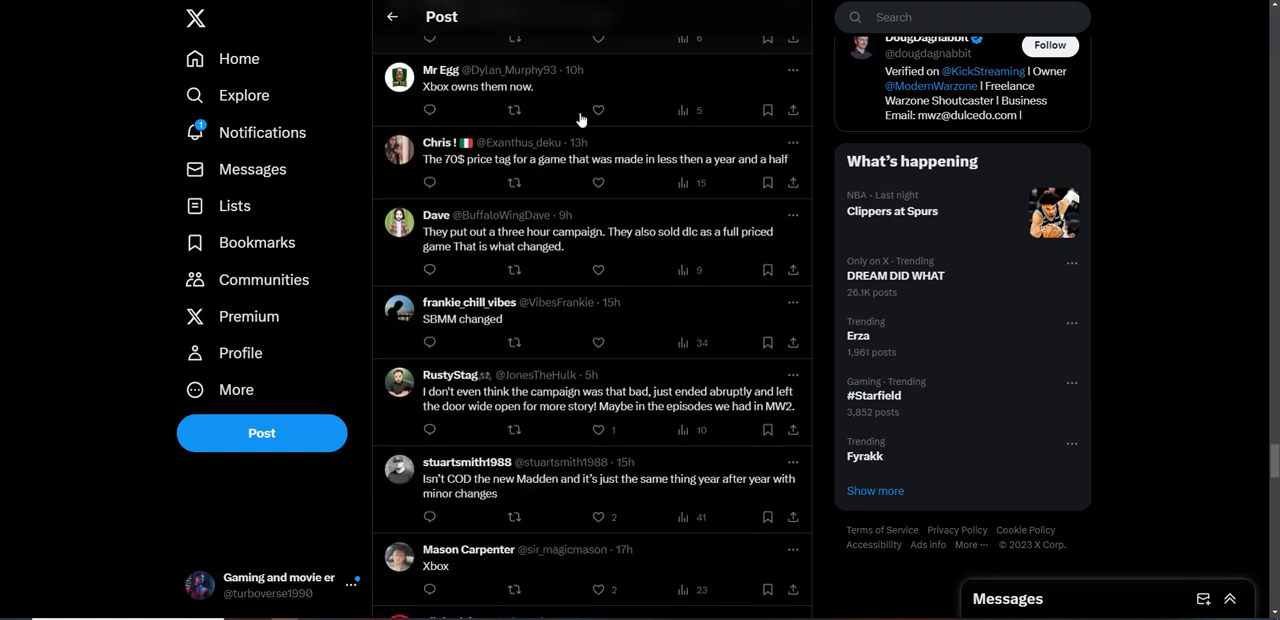
mouse_move(500, 108)
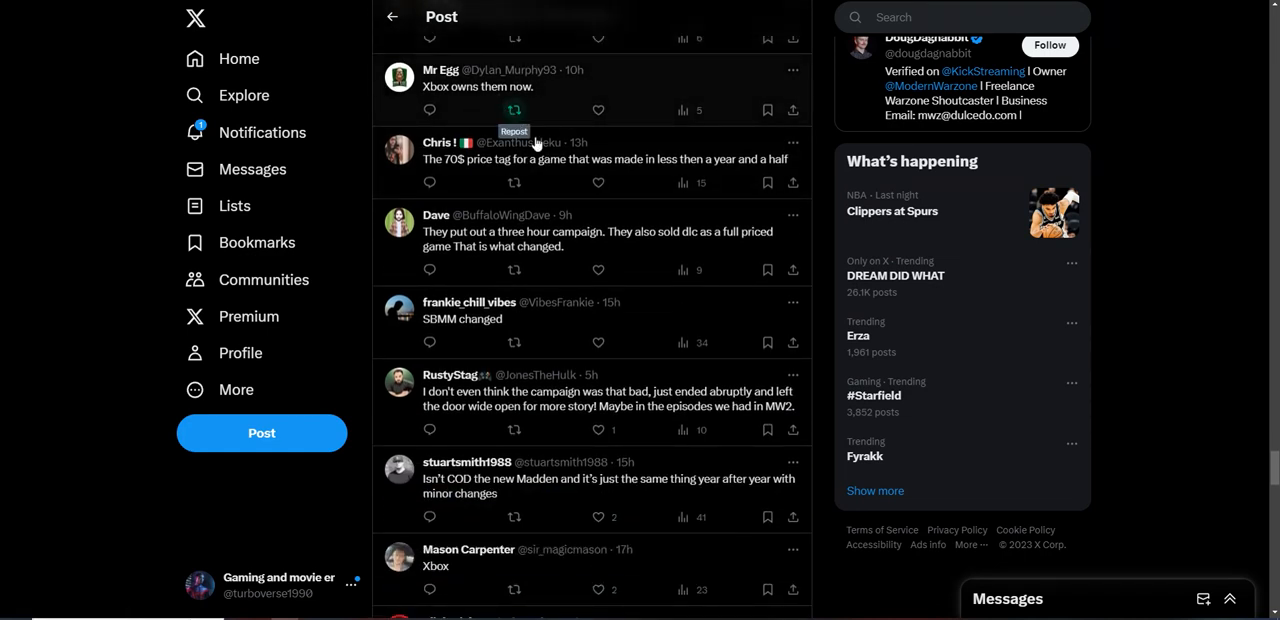
scroll("down", 3)
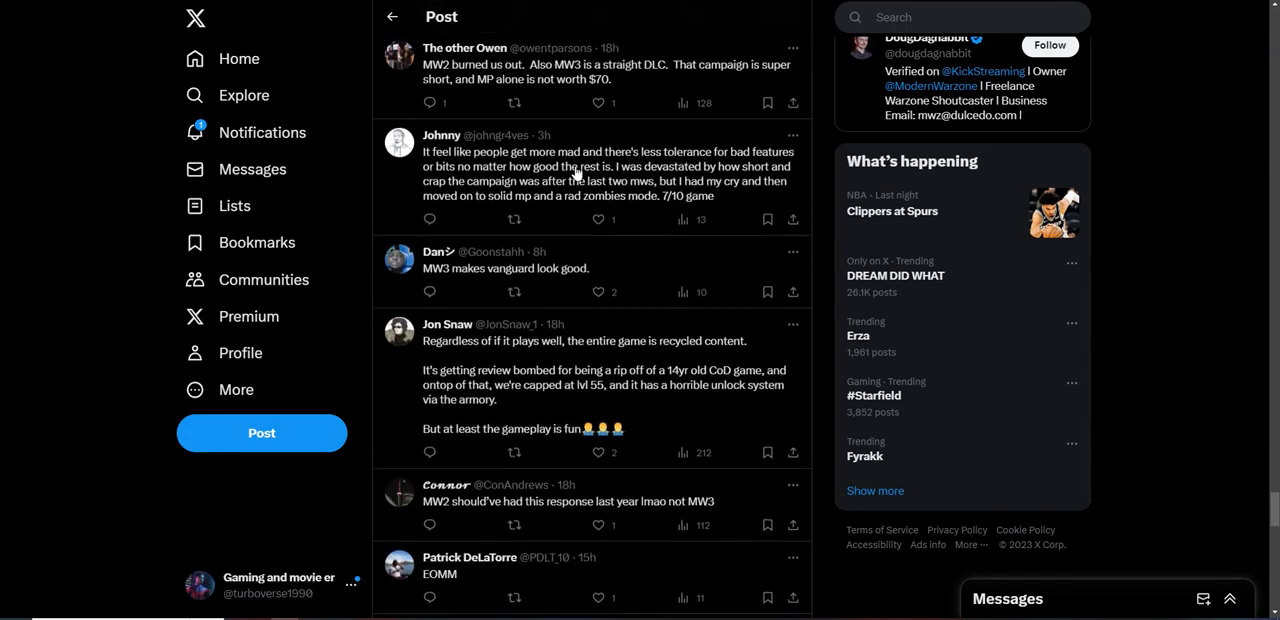
scroll("down", 3)
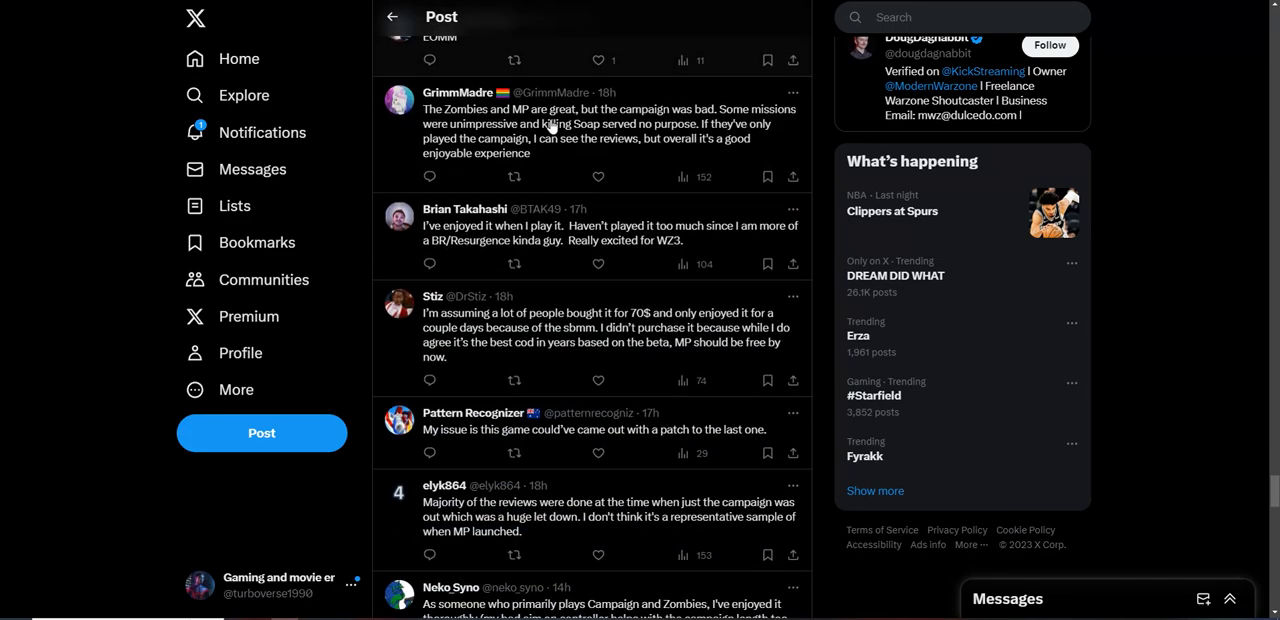
scroll("down", 3)
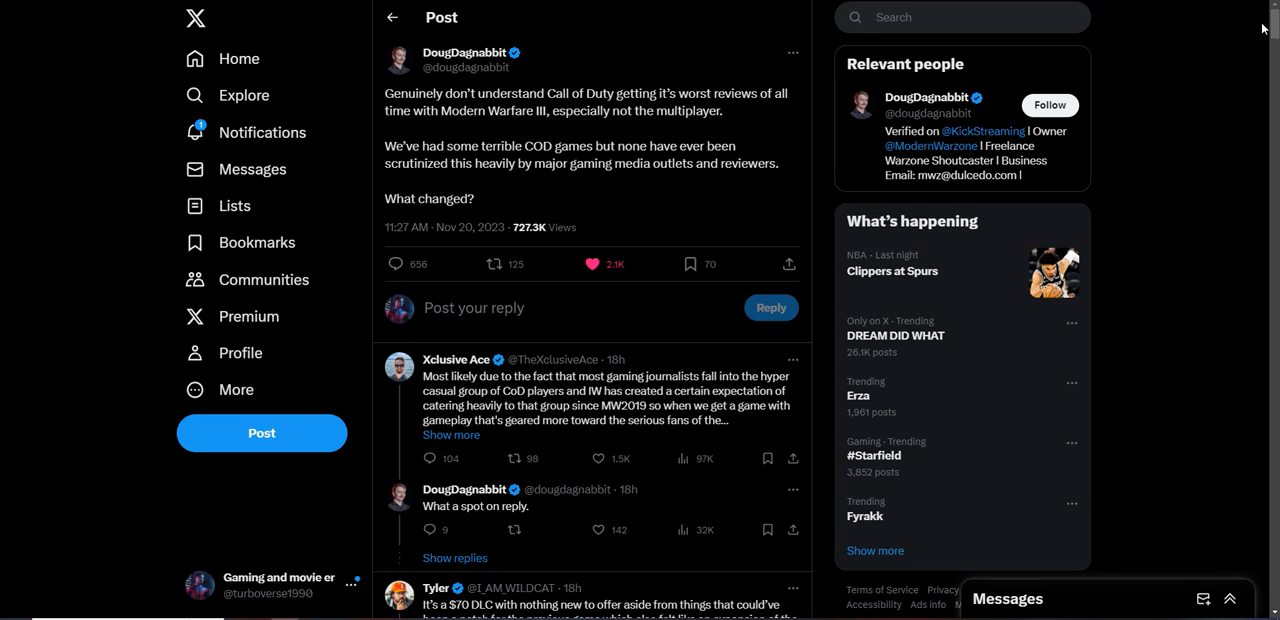
mouse_move(736, 208)
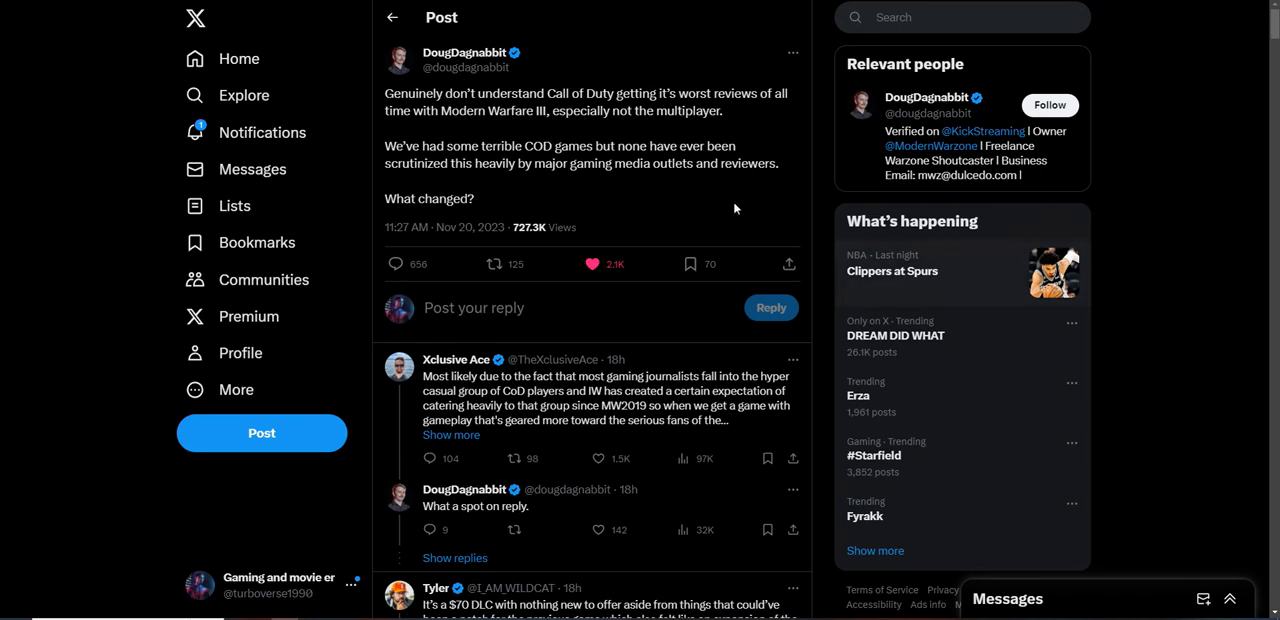
mouse_move(706, 194)
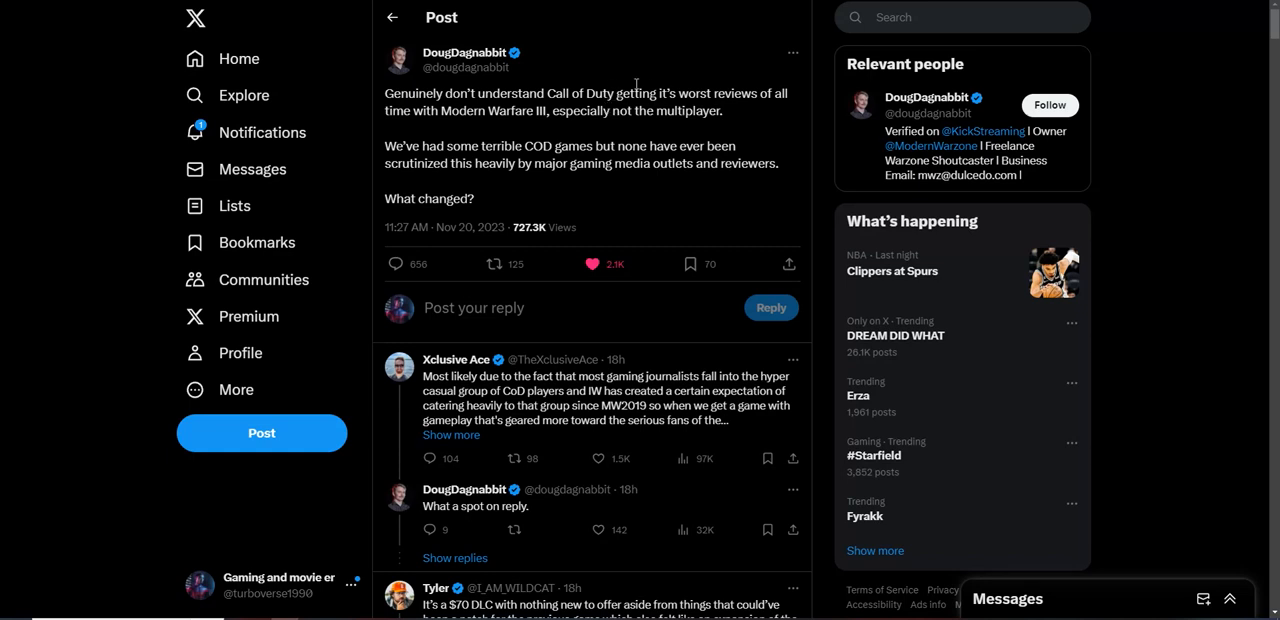
mouse_move(674, 128)
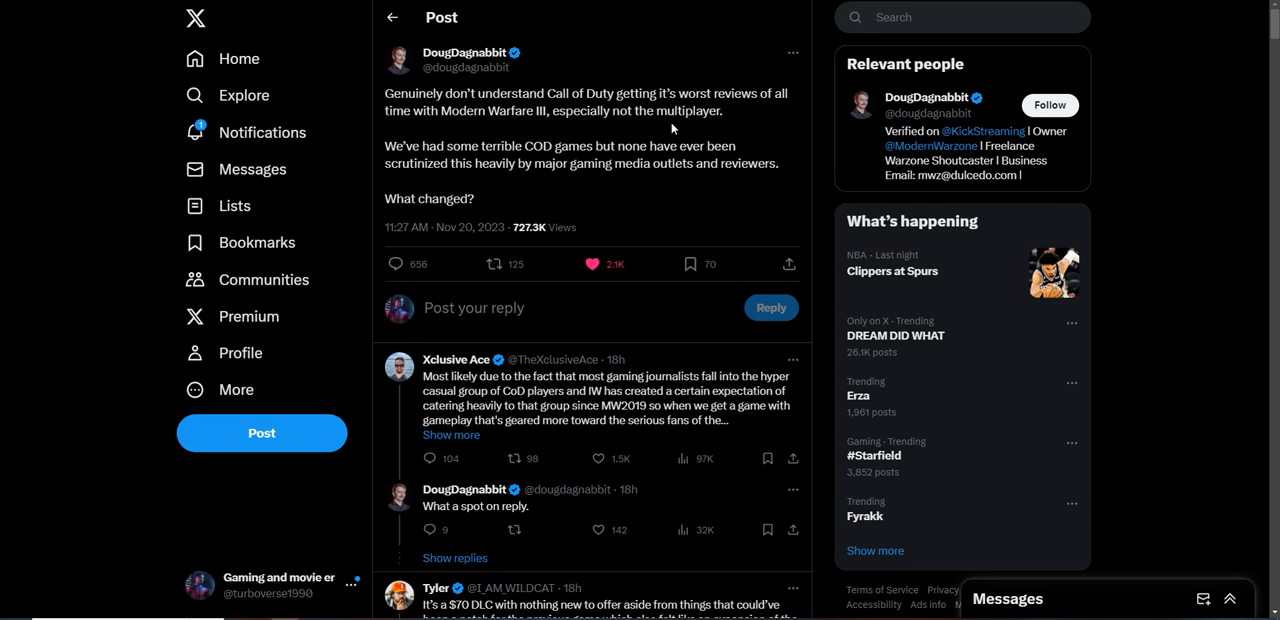
mouse_move(652, 288)
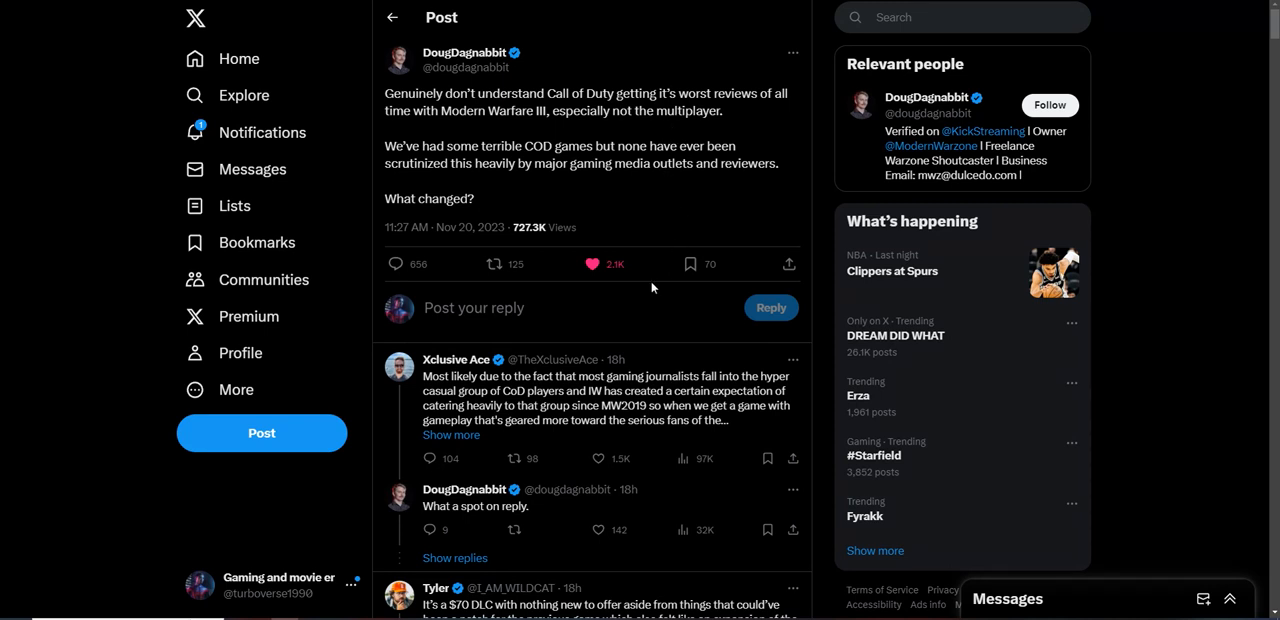